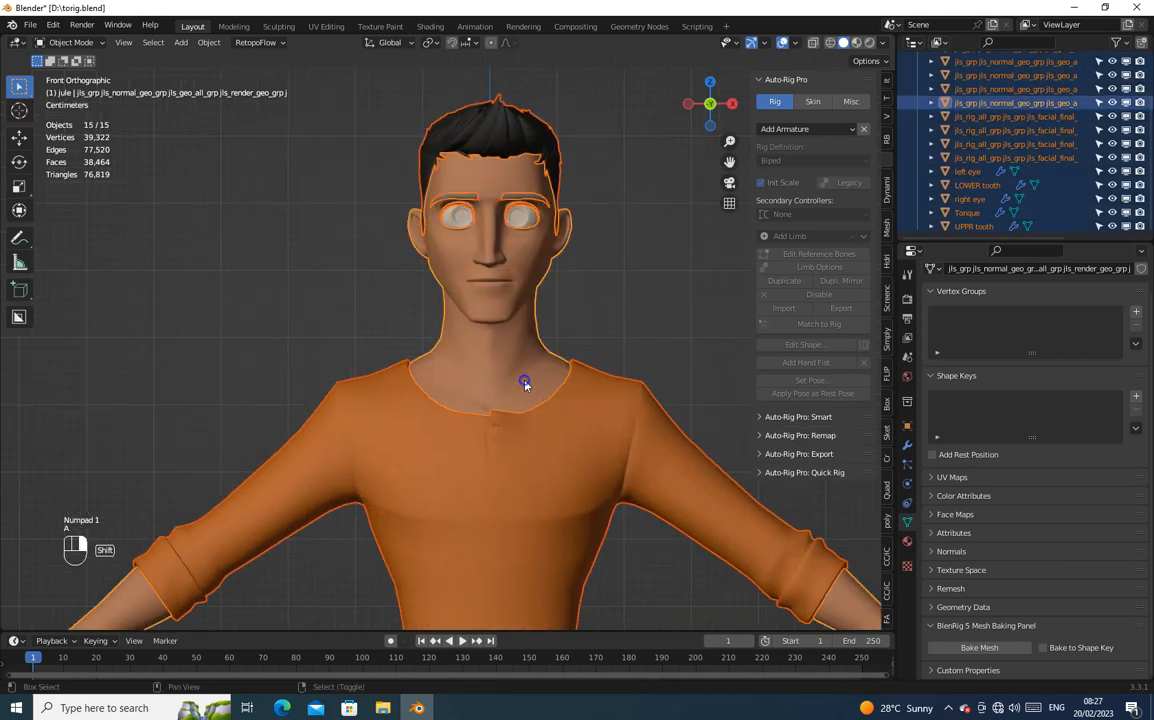
Choose Auto-Rig Pro's Smart Full Body rigging for the character.
{"action": "scroll", "scroll_direction": "down", "scroll_amount": 3}
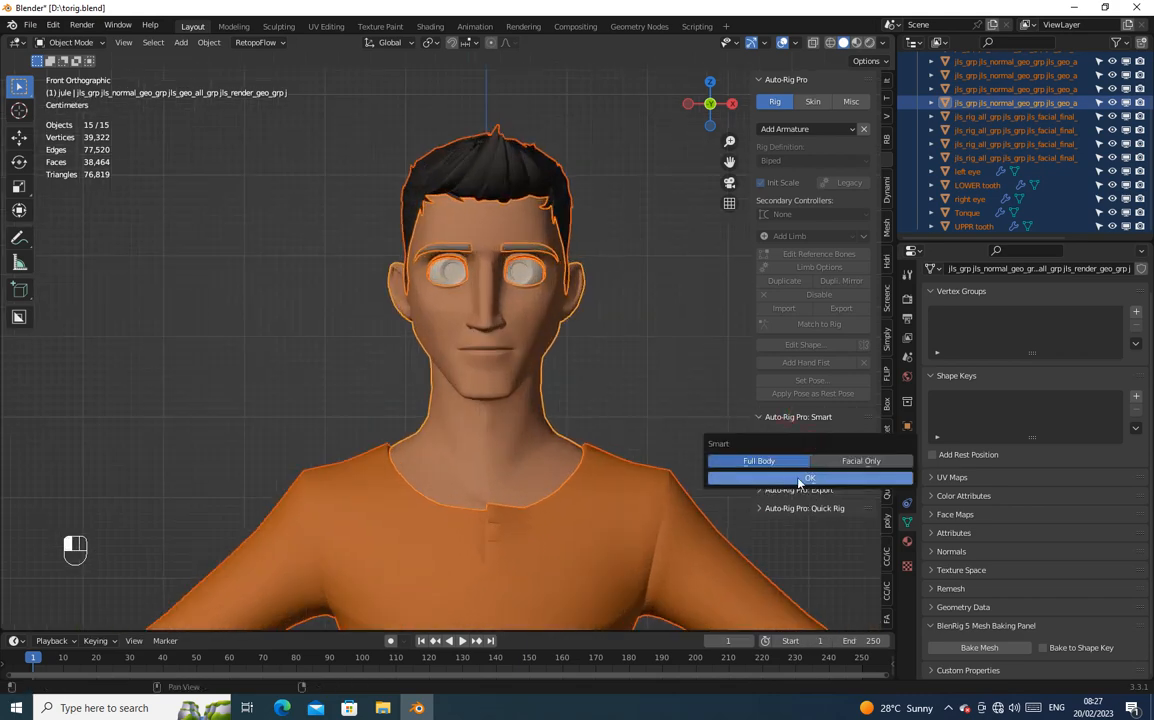
{"action": "left_click", "coordinate": [808, 476]}
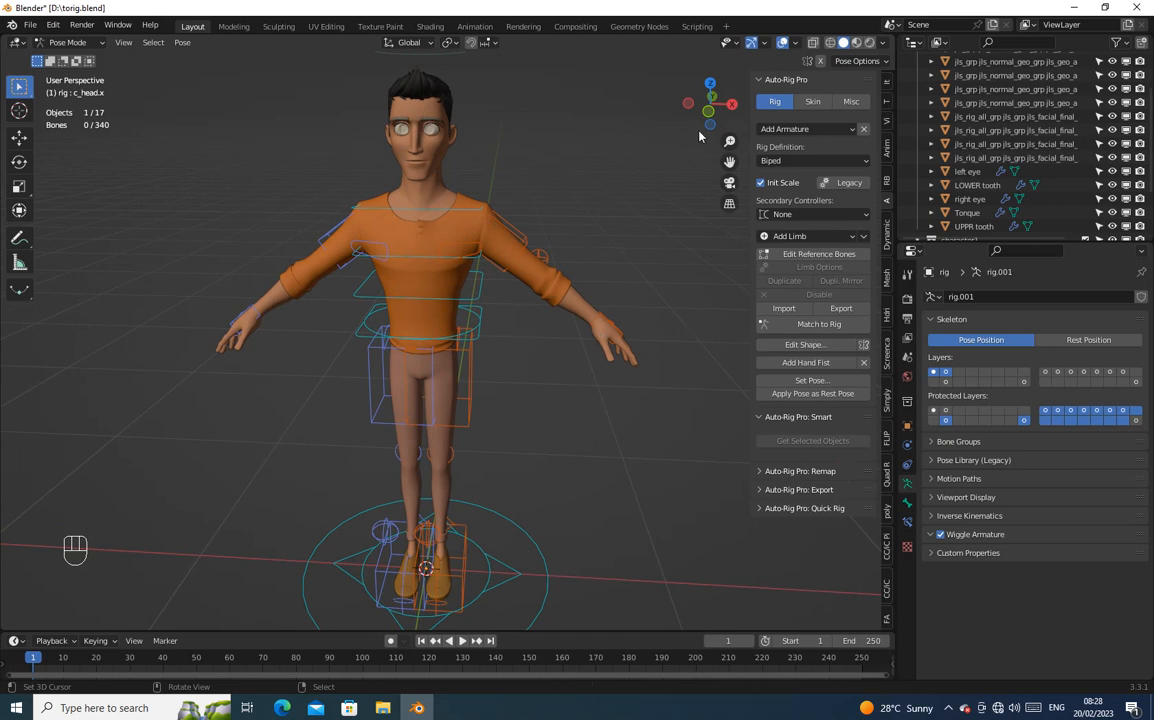
Bind the selected character meshes to the rig with heat-map skinning.
{"action": "left_click", "coordinate": [814, 100]}
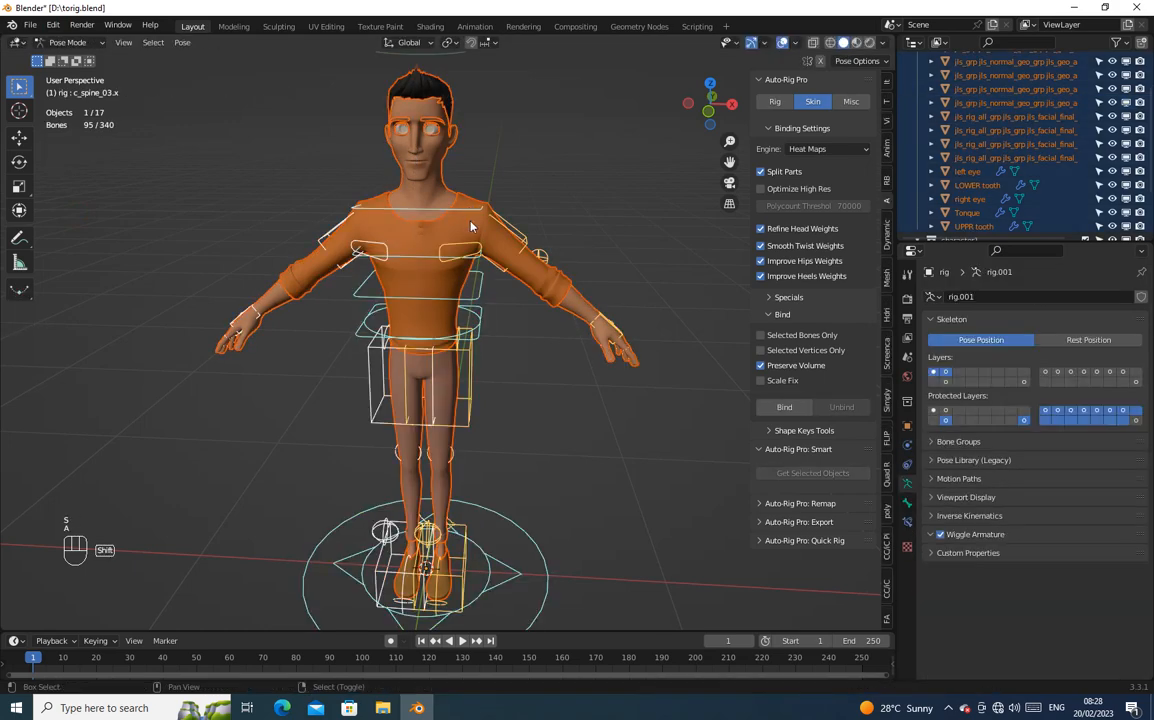
{"action": "left_click", "coordinate": [68, 42]}
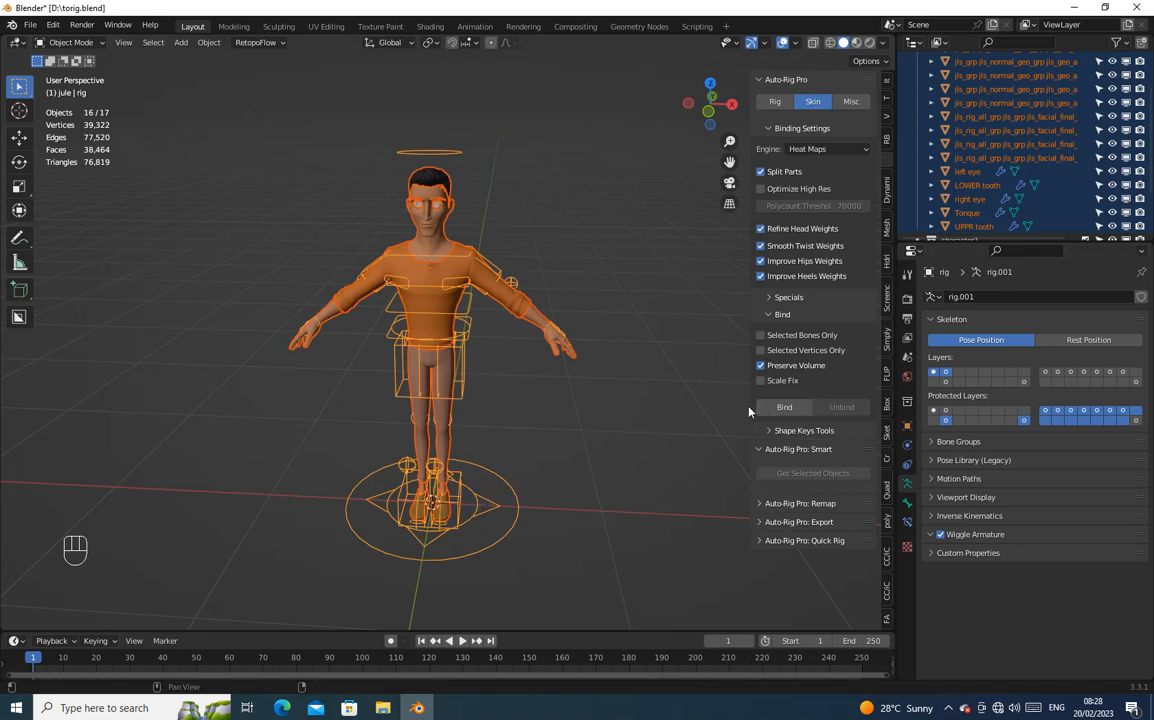
{"action": "left_click", "coordinate": [784, 408]}
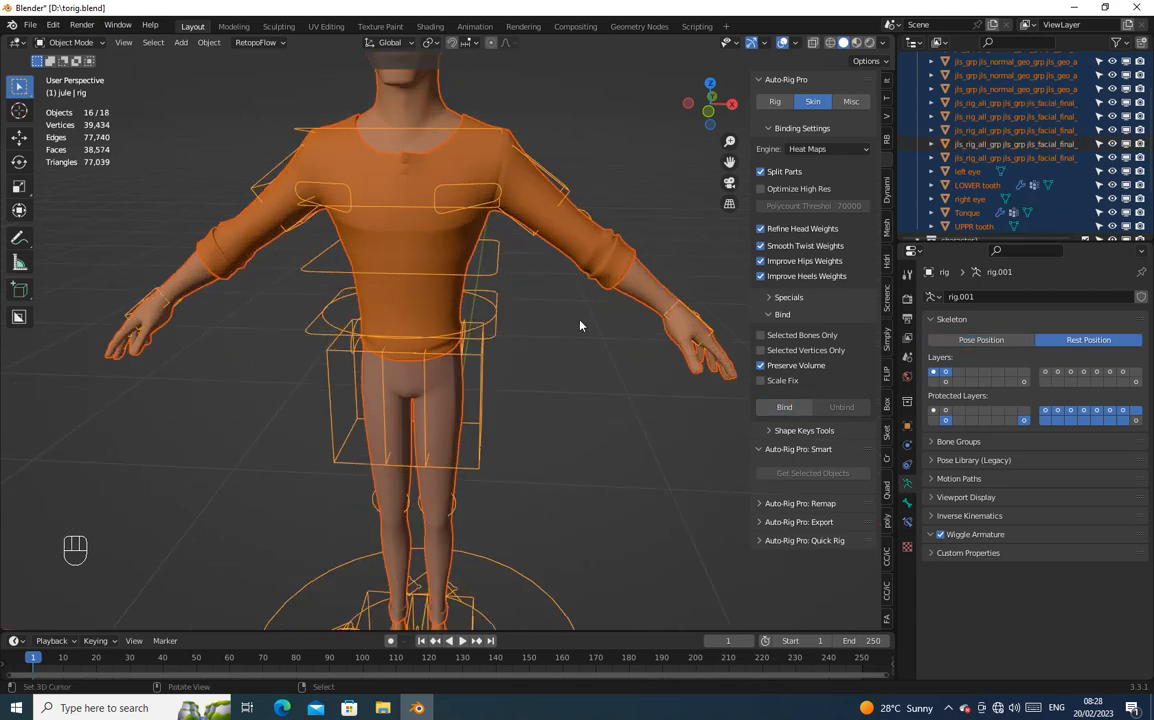
{"action": "left_click", "coordinate": [70, 42]}
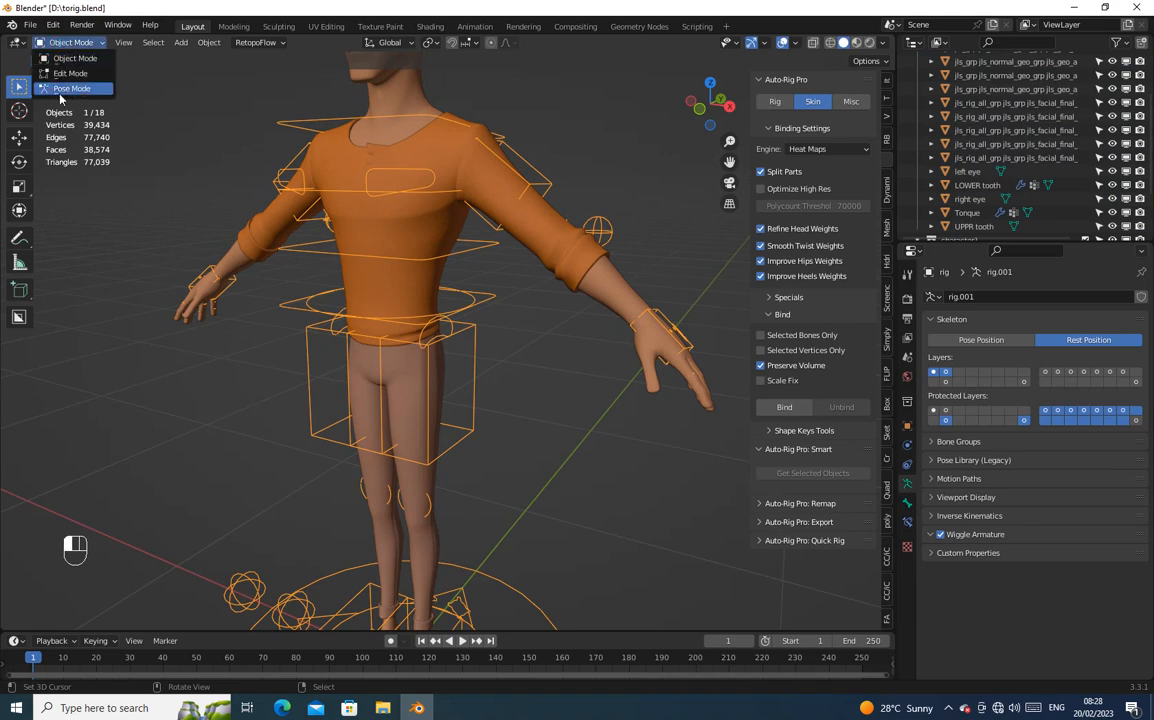
Switch the rig from rest to pose position in Pose Mode.
{"action": "left_click", "coordinate": [72, 88]}
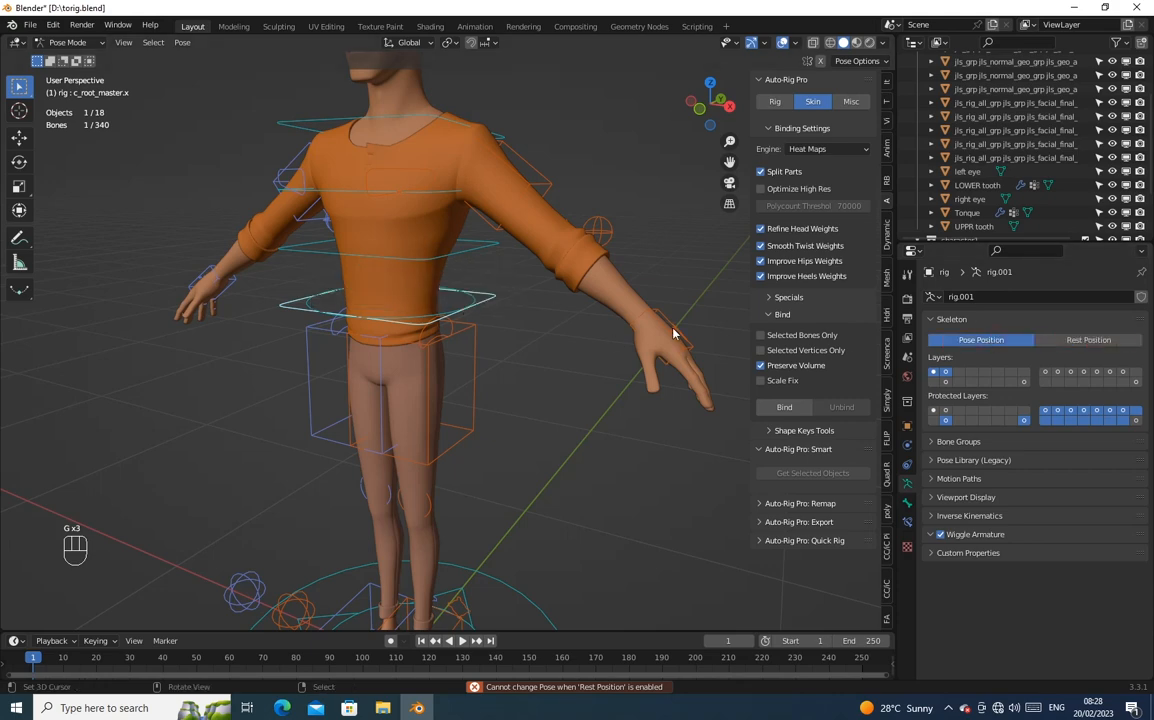
{"action": "left_click", "coordinate": [660, 340]}
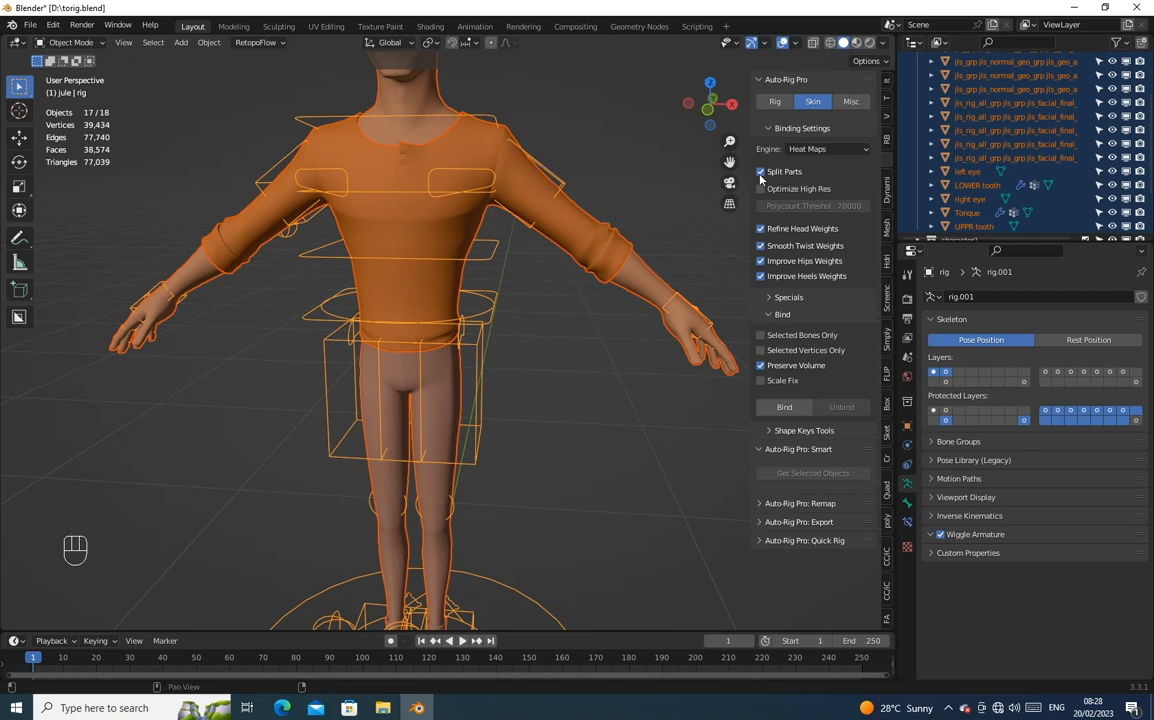
Rebind the meshes with Optimize High Res enabled at a 70000-polygon threshold.
{"action": "left_click", "coordinate": [760, 172]}
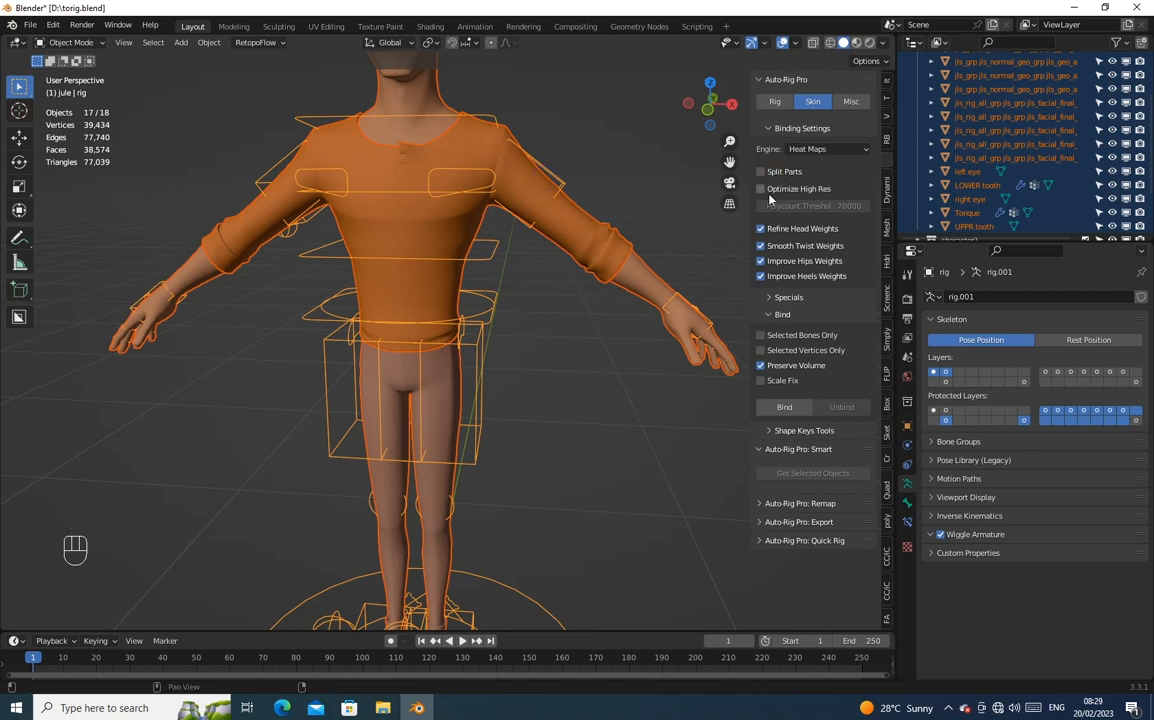
{"action": "left_click", "coordinate": [760, 188]}
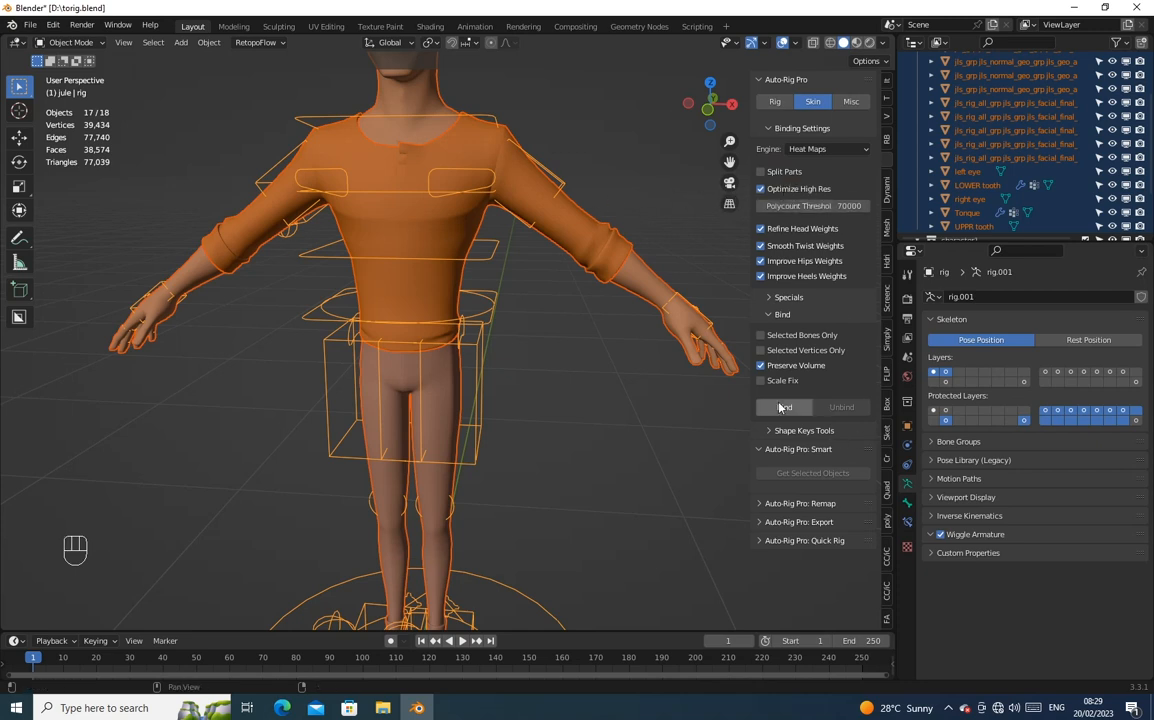
{"action": "left_click", "coordinate": [70, 42]}
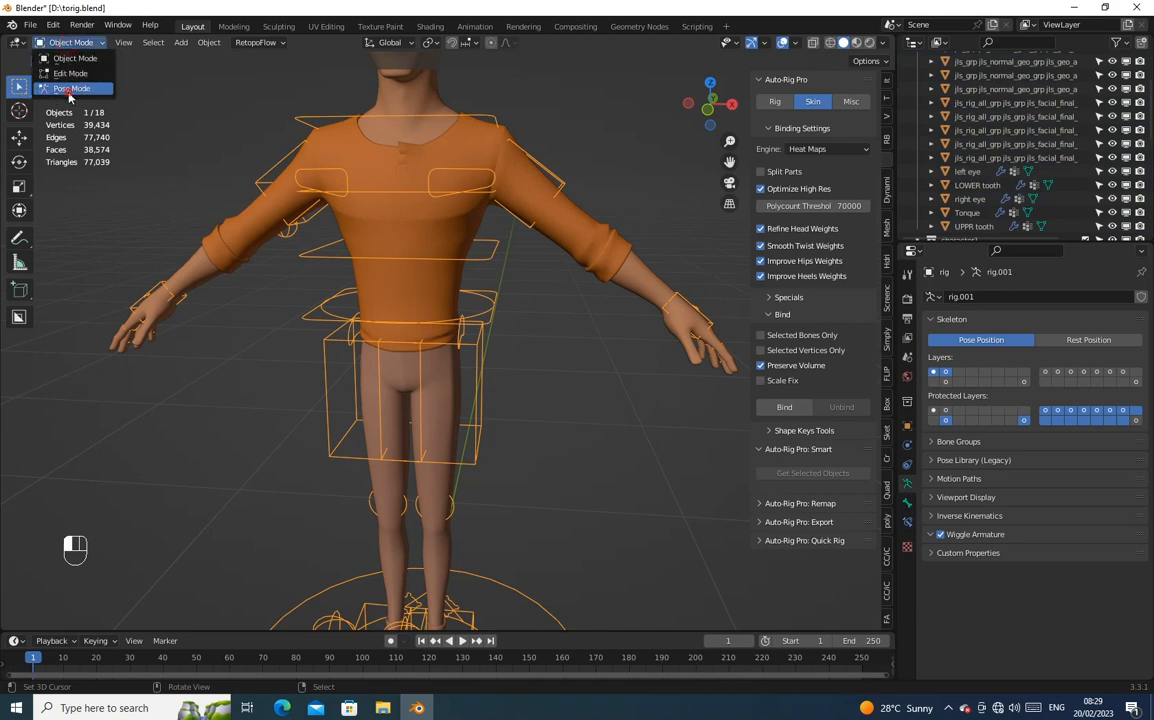
Move the foot IK controller in Pose Mode to test leg and shoe deformation.
{"action": "left_click", "coordinate": [70, 88]}
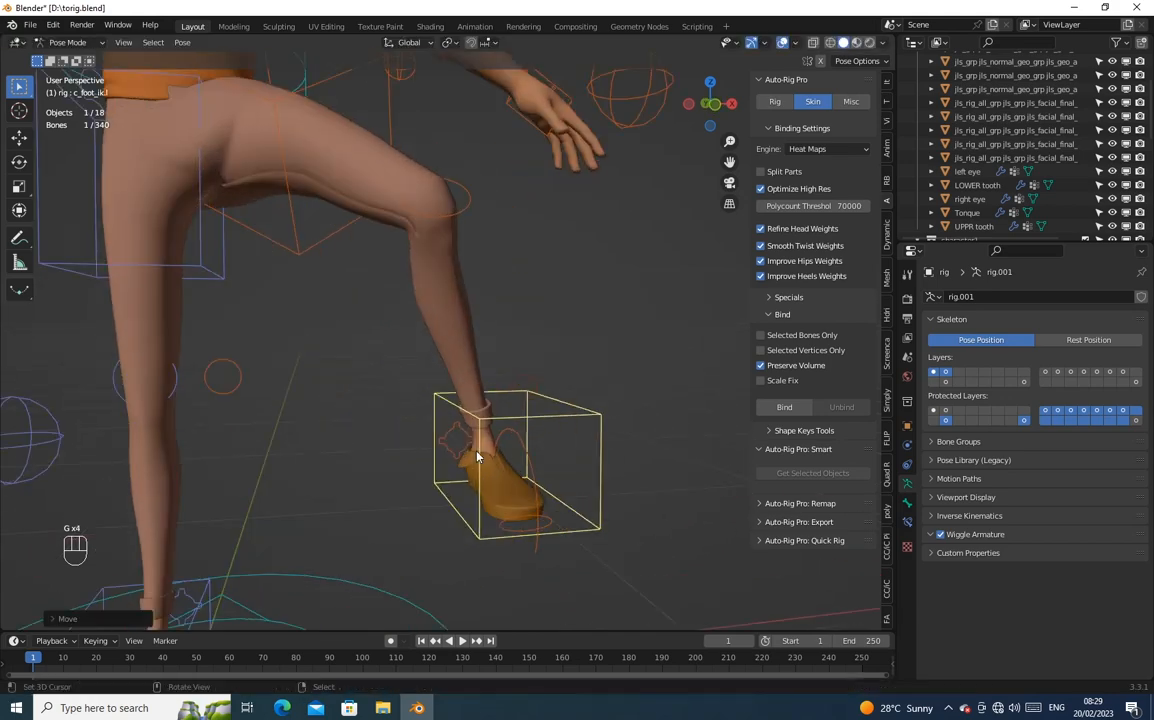
{"action": "left_click_drag", "start_coordinate": [478, 456], "coordinate": [232, 544]}
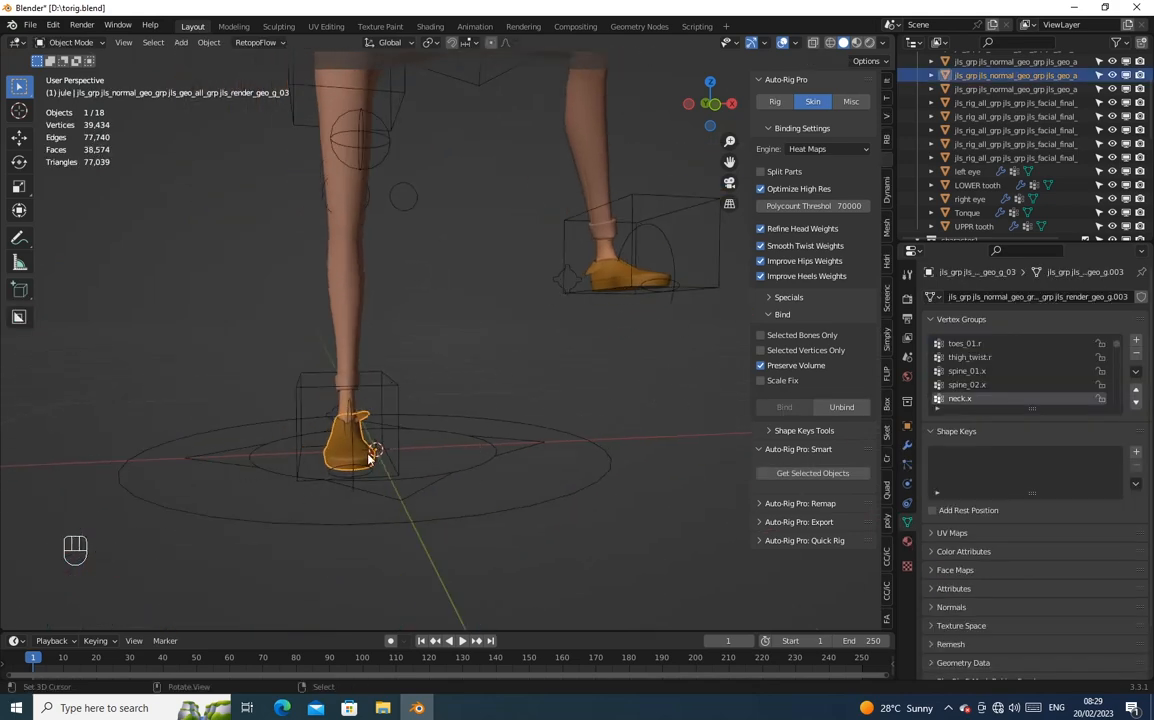
{"action": "left_click", "coordinate": [70, 42]}
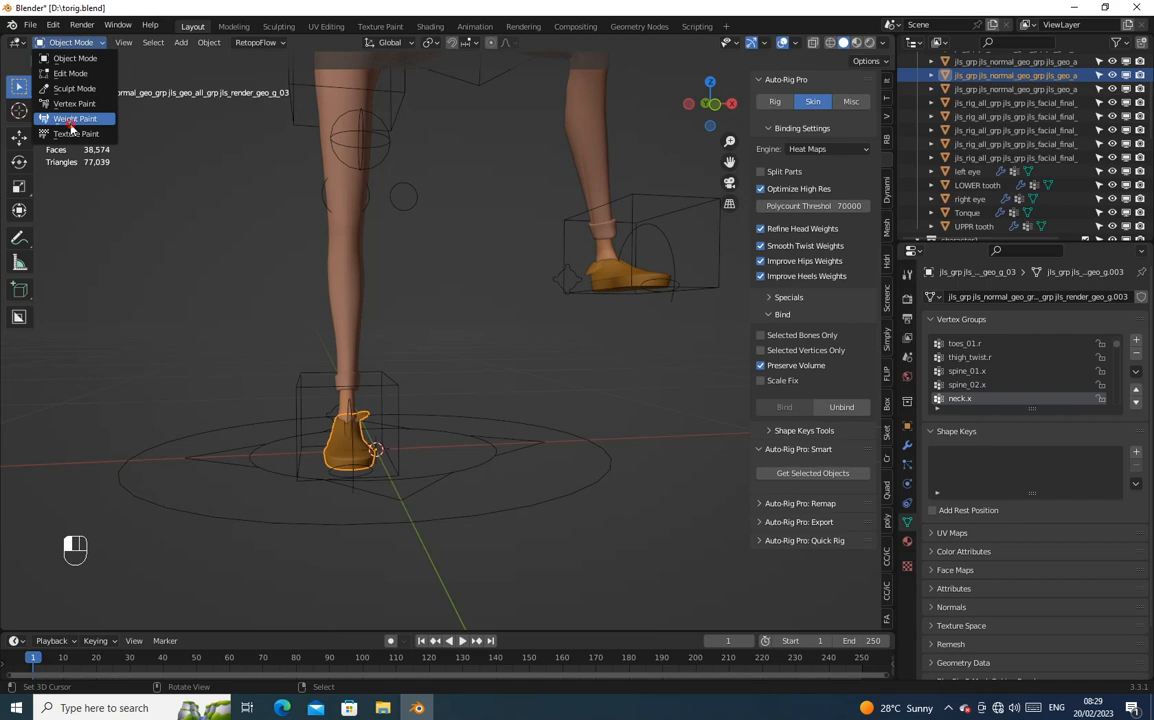
Repaint both shoes' vertex weights with a Subtract brush in Weight Paint mode.
{"action": "left_click", "coordinate": [72, 120]}
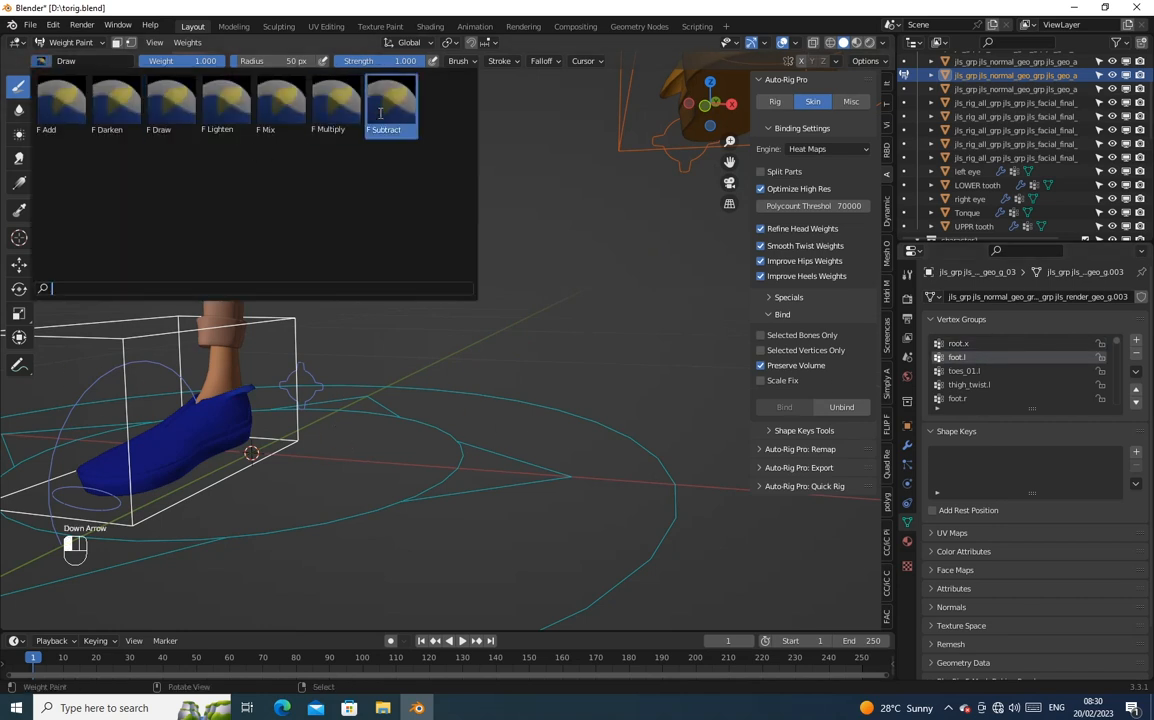
{"action": "left_click", "coordinate": [384, 104]}
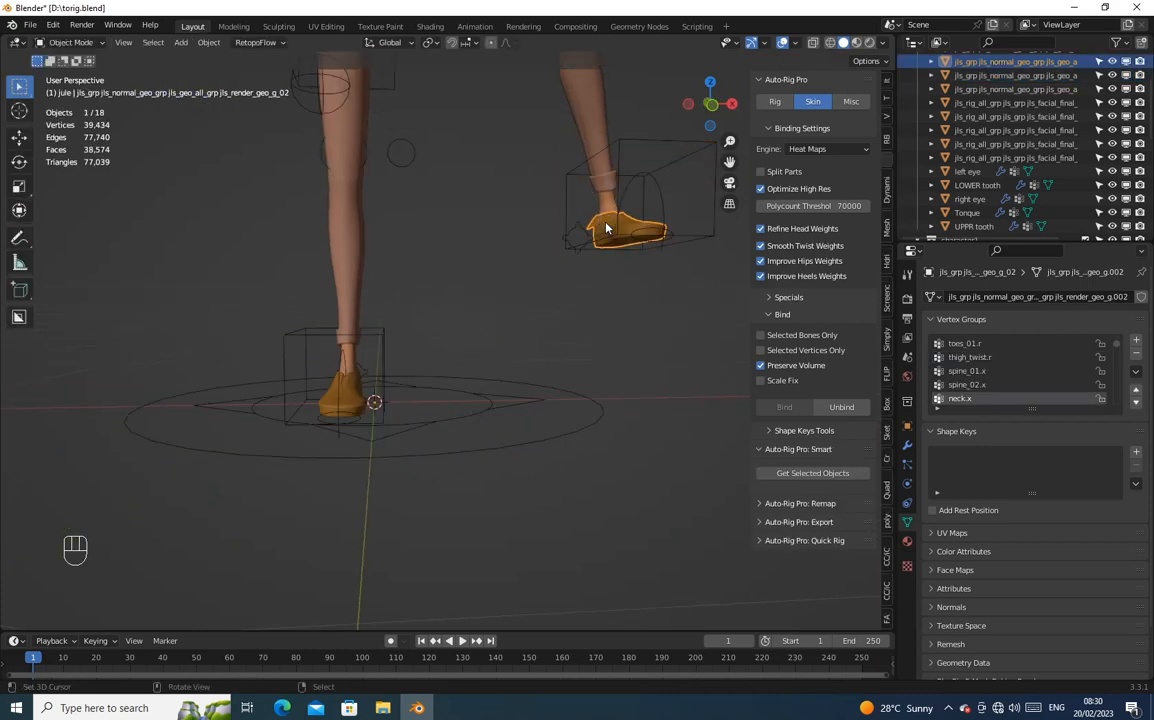
{"action": "left_click", "coordinate": [70, 42]}
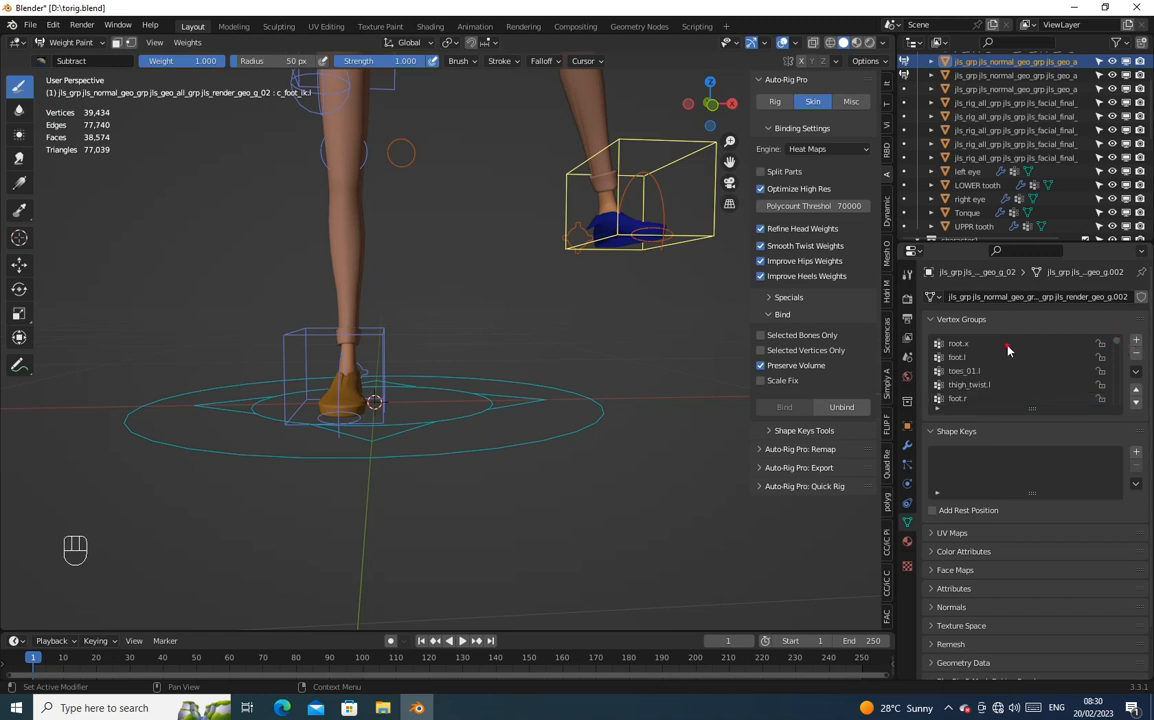
{"action": "key", "text": "Down"}
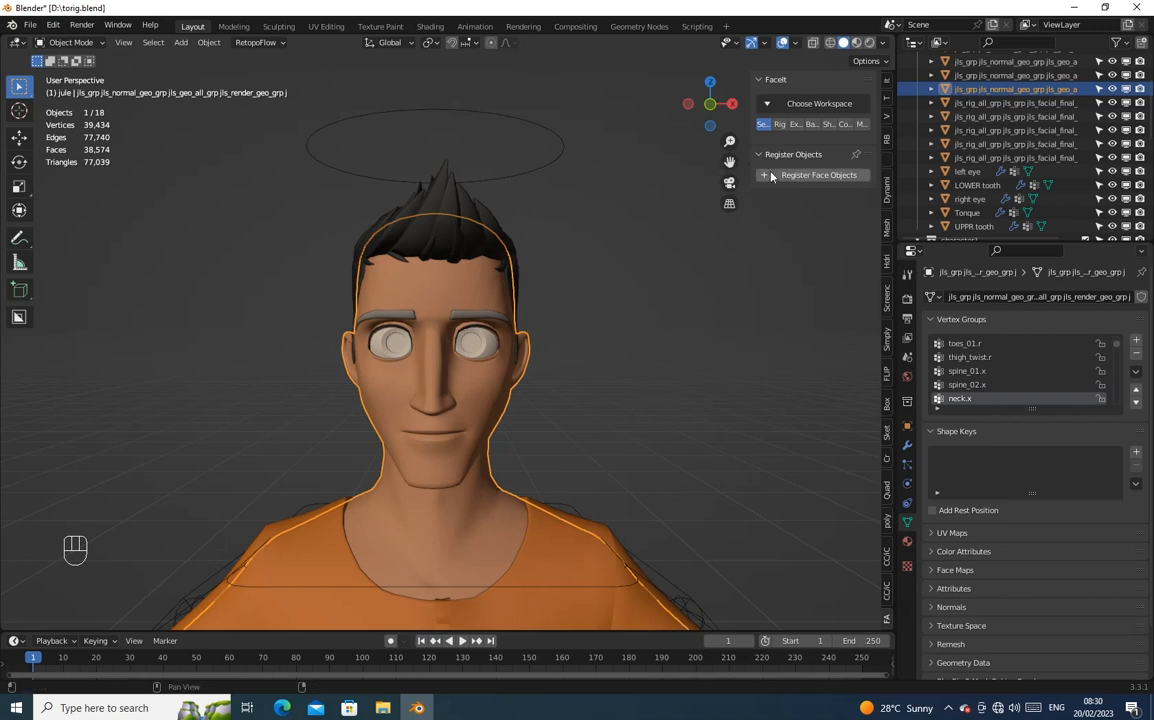
Register the face mesh and assign the left eye as the left eyeball in FaceIt.
{"action": "left_click", "coordinate": [820, 176]}
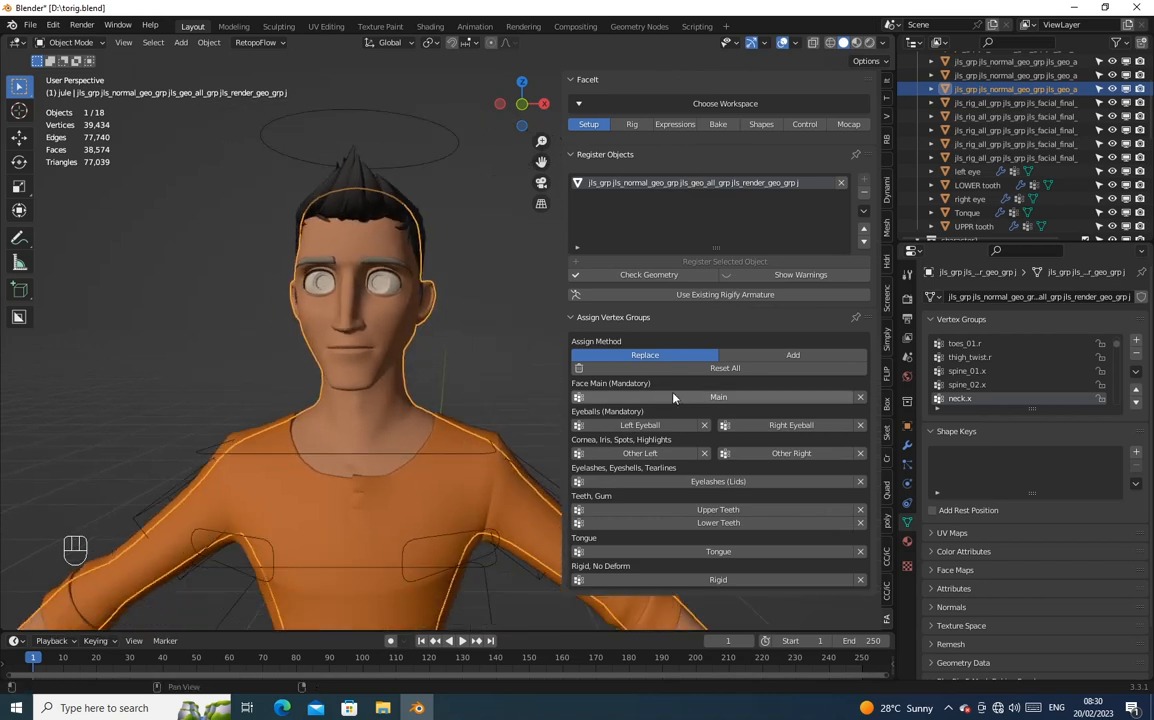
{"action": "left_click", "coordinate": [718, 396]}
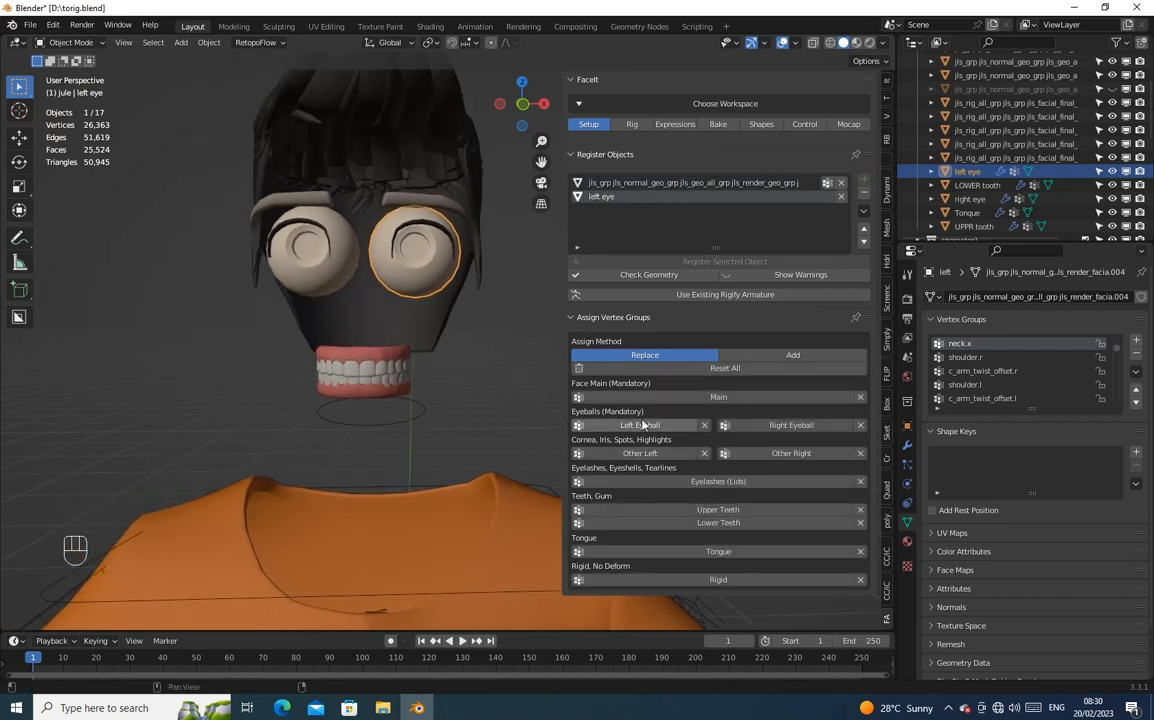
{"action": "left_click", "coordinate": [640, 424]}
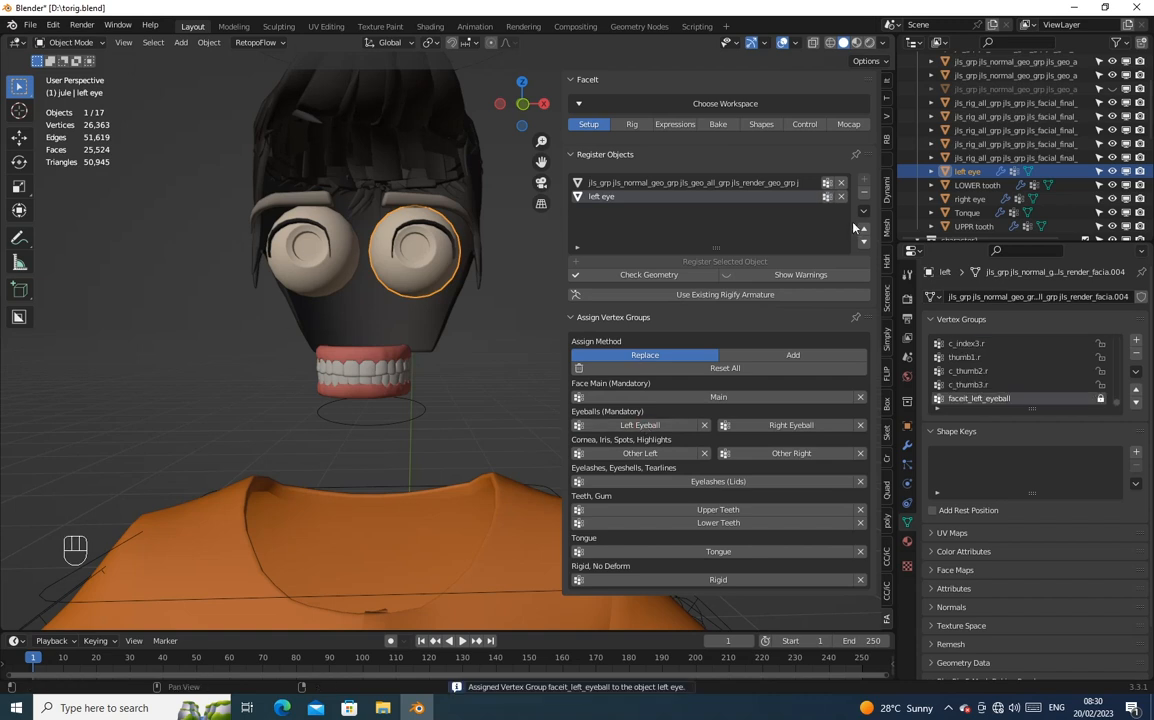
Register the right eye as the right eyeball and assign the upper teeth group.
{"action": "left_click", "coordinate": [968, 198]}
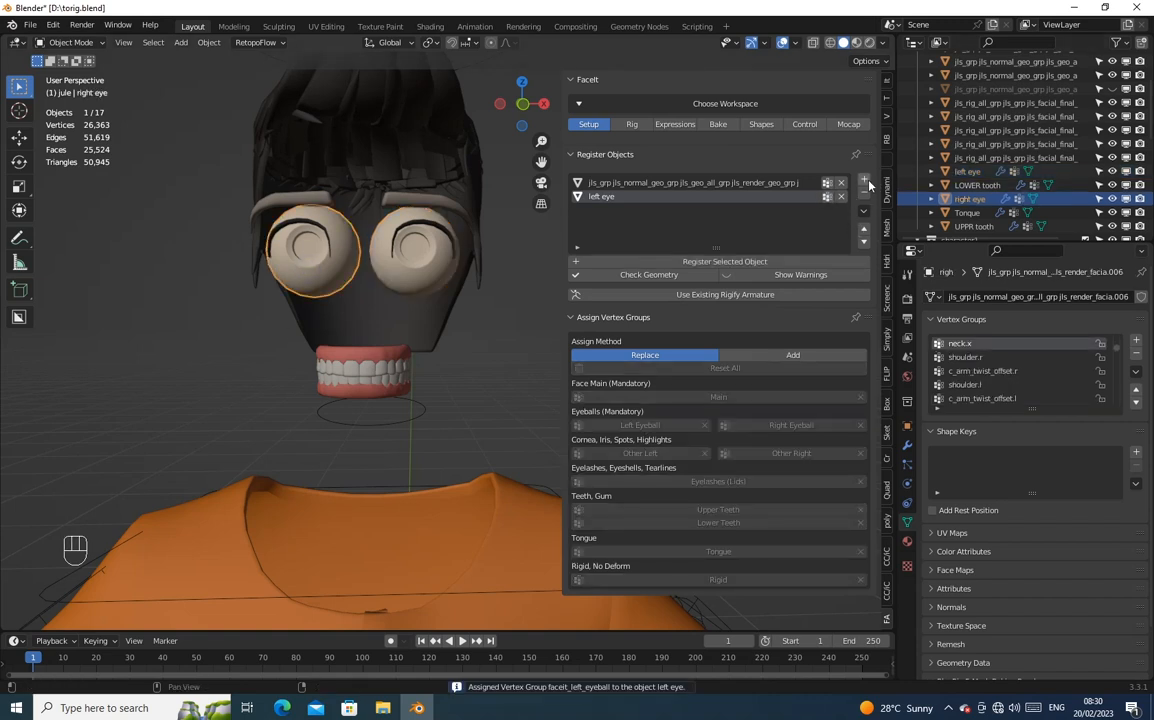
{"action": "left_click", "coordinate": [864, 180]}
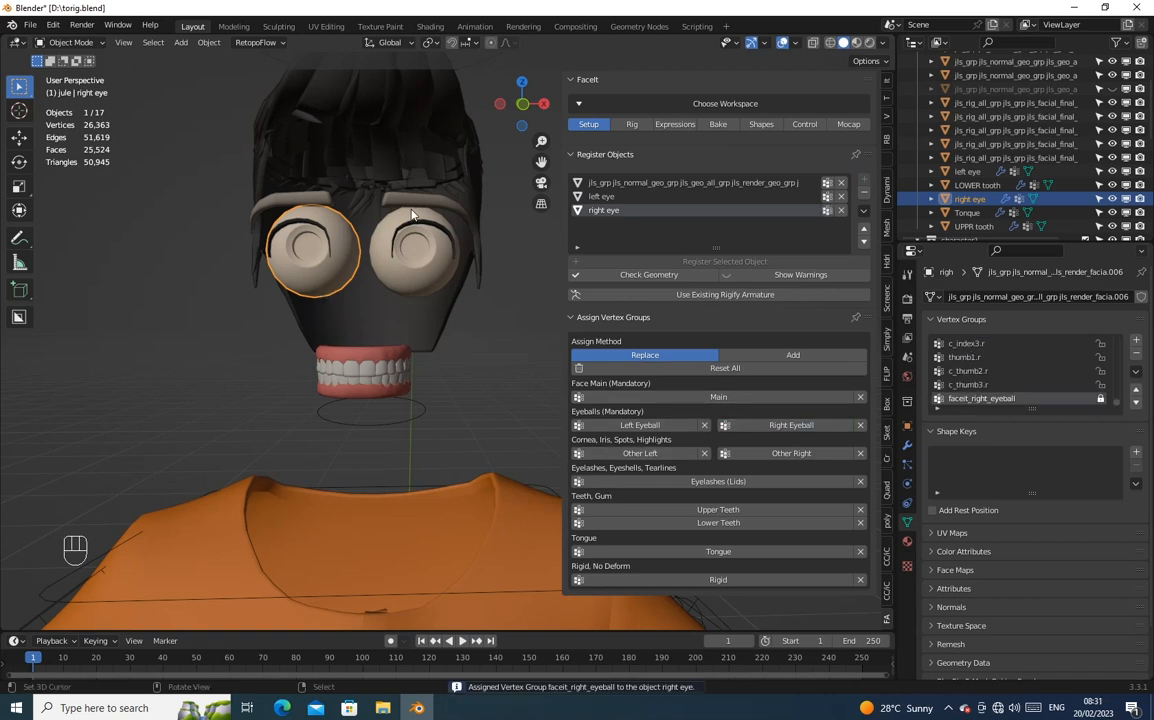
{"action": "left_click", "coordinate": [972, 226]}
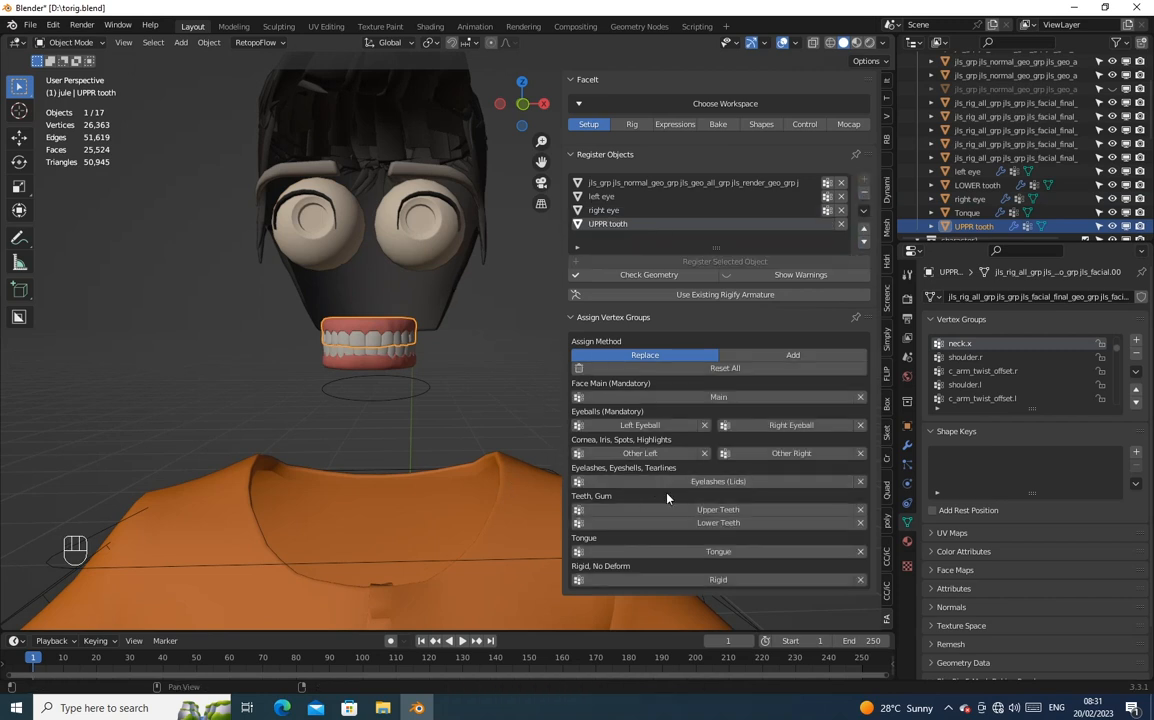
{"action": "left_click", "coordinate": [716, 510]}
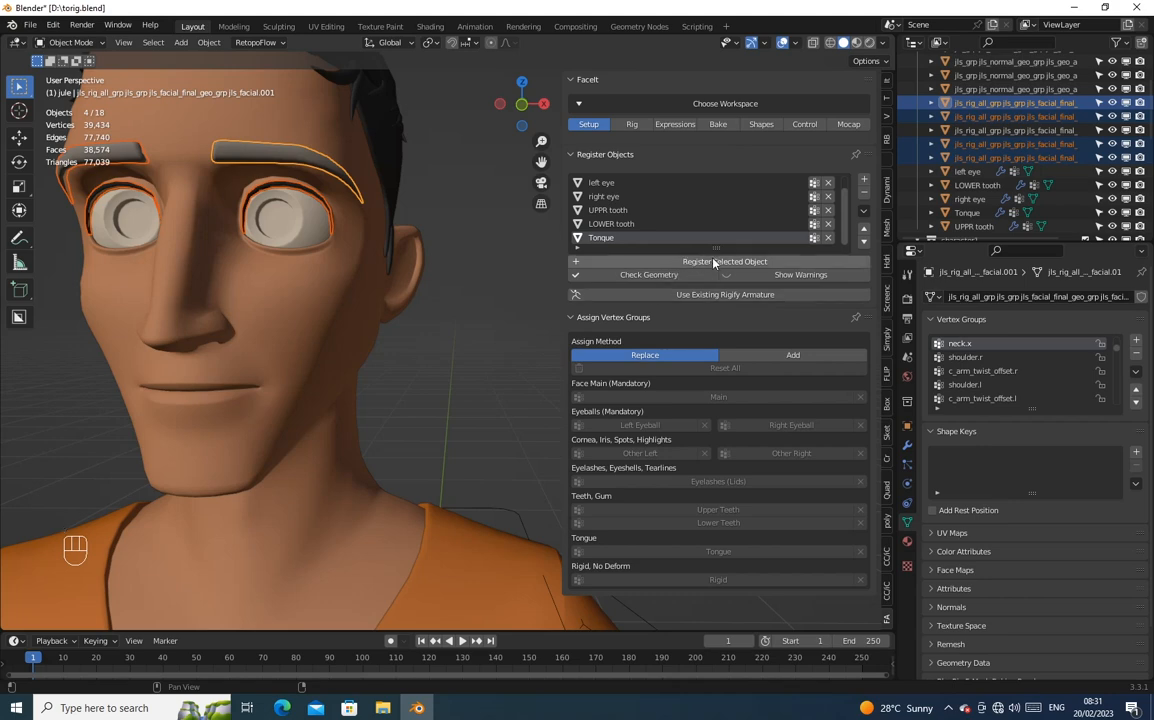
Register the lower teeth and tongue as FaceIt face objects.
{"action": "left_click", "coordinate": [724, 260]}
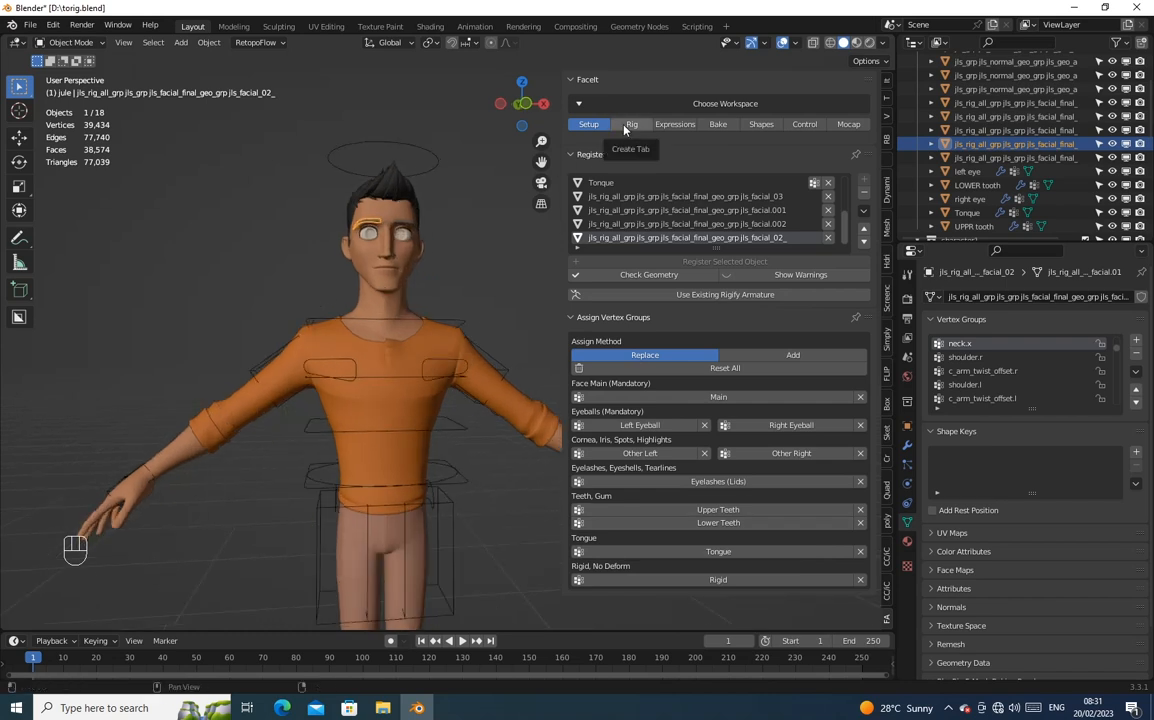
Generate FaceIt facial landmarks in front of the character's head.
{"action": "left_click", "coordinate": [632, 124]}
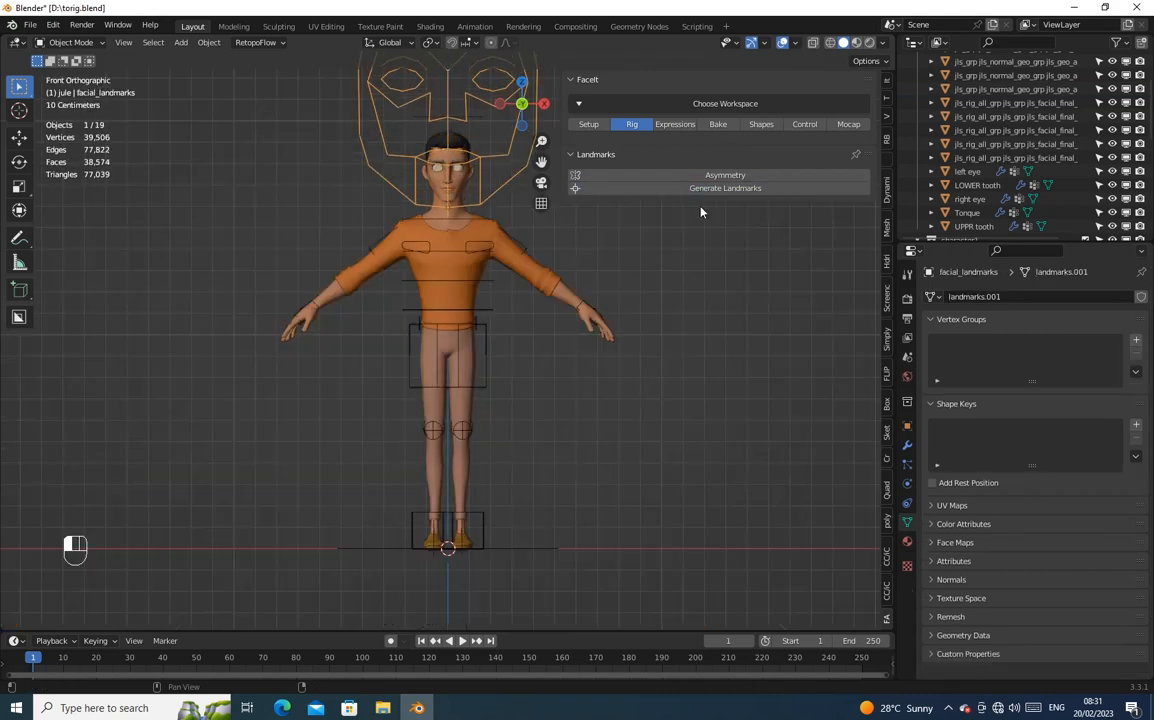
Fit and scale the landmarks to the face, then generate the FaceitRig armature.
{"action": "left_click", "coordinate": [724, 188]}
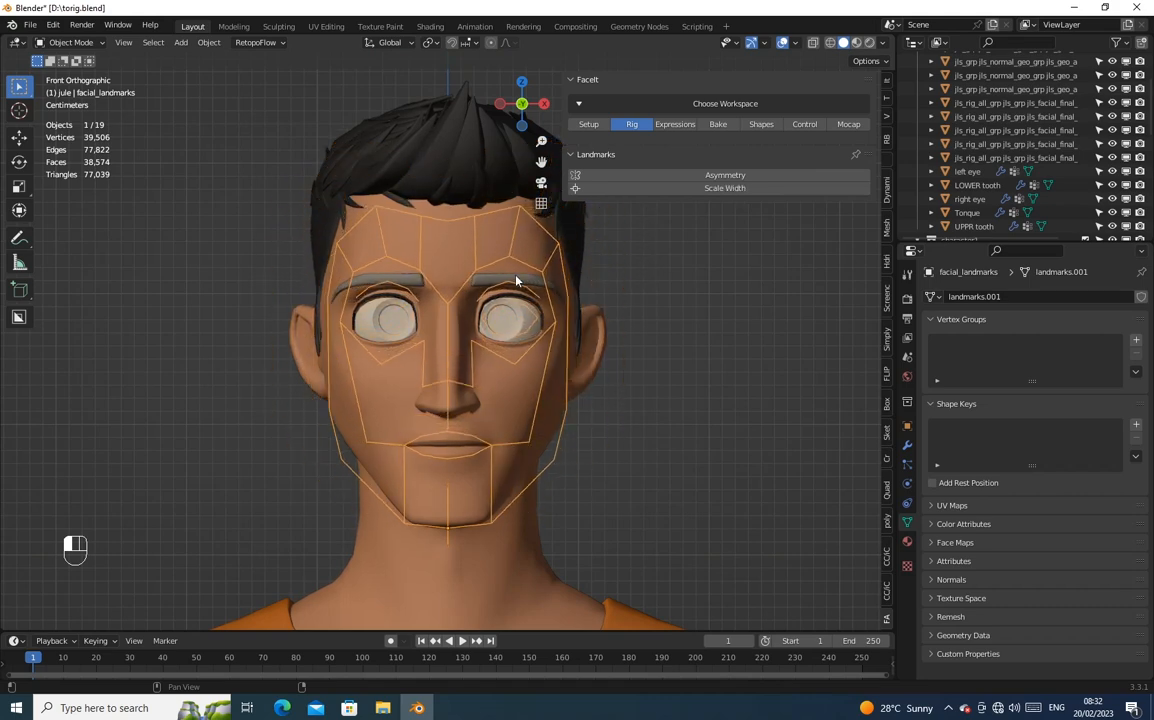
{"action": "left_click", "coordinate": [724, 188]}
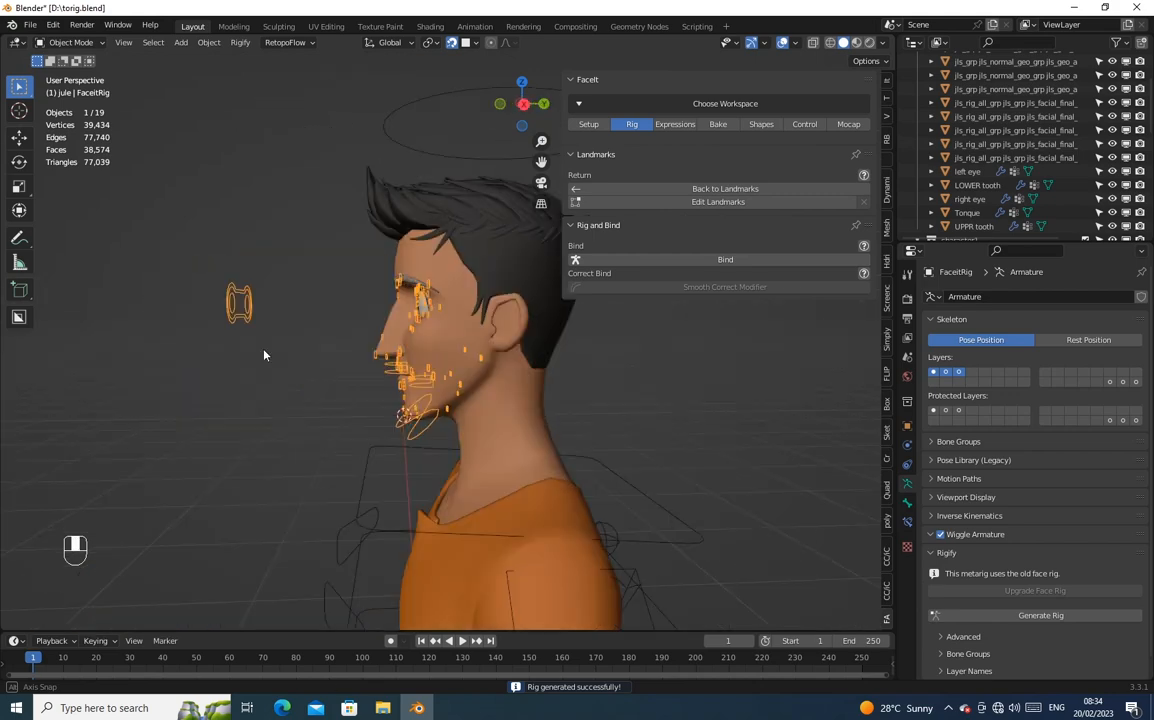
Bind the facial rig to the head meshes with default options and confirm in Pose Mode.
{"action": "left_click", "coordinate": [724, 260]}
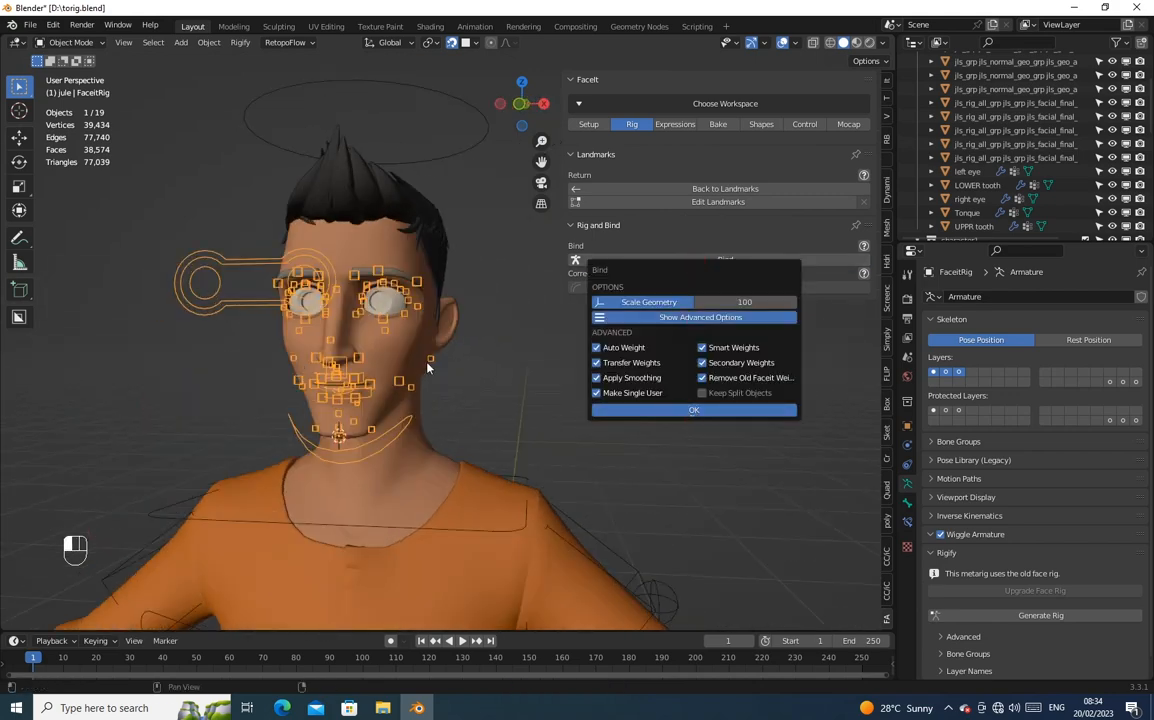
{"action": "left_click", "coordinate": [692, 410]}
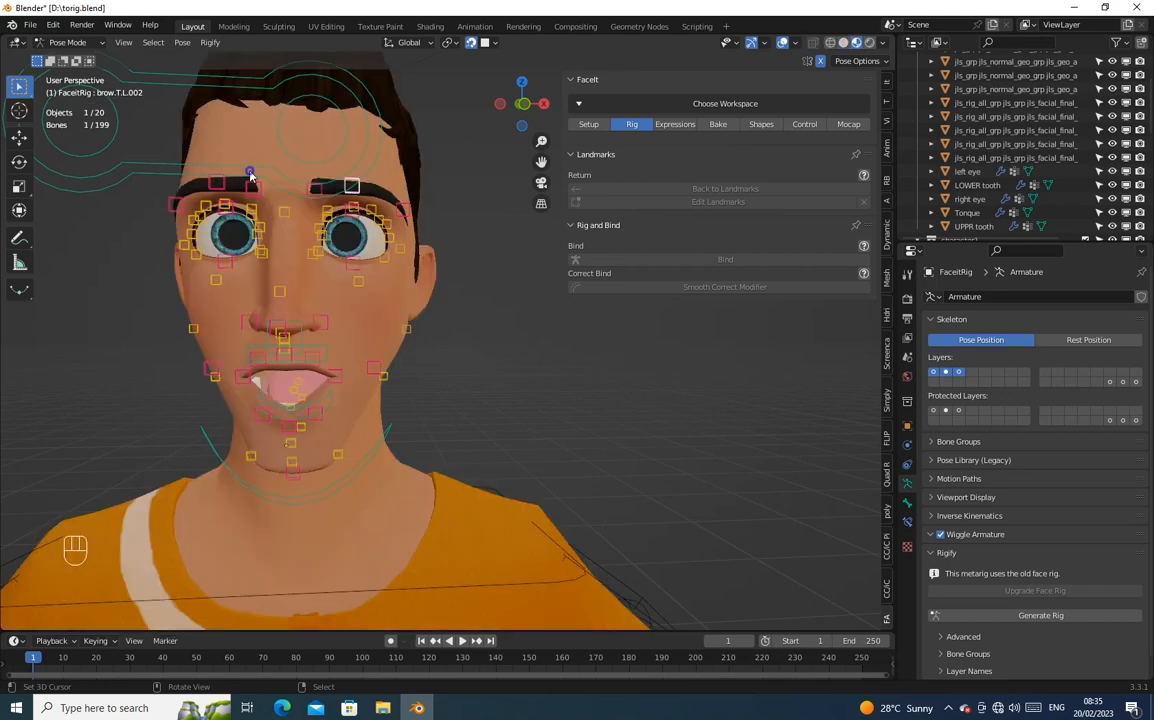
{"action": "key", "text": "g"}
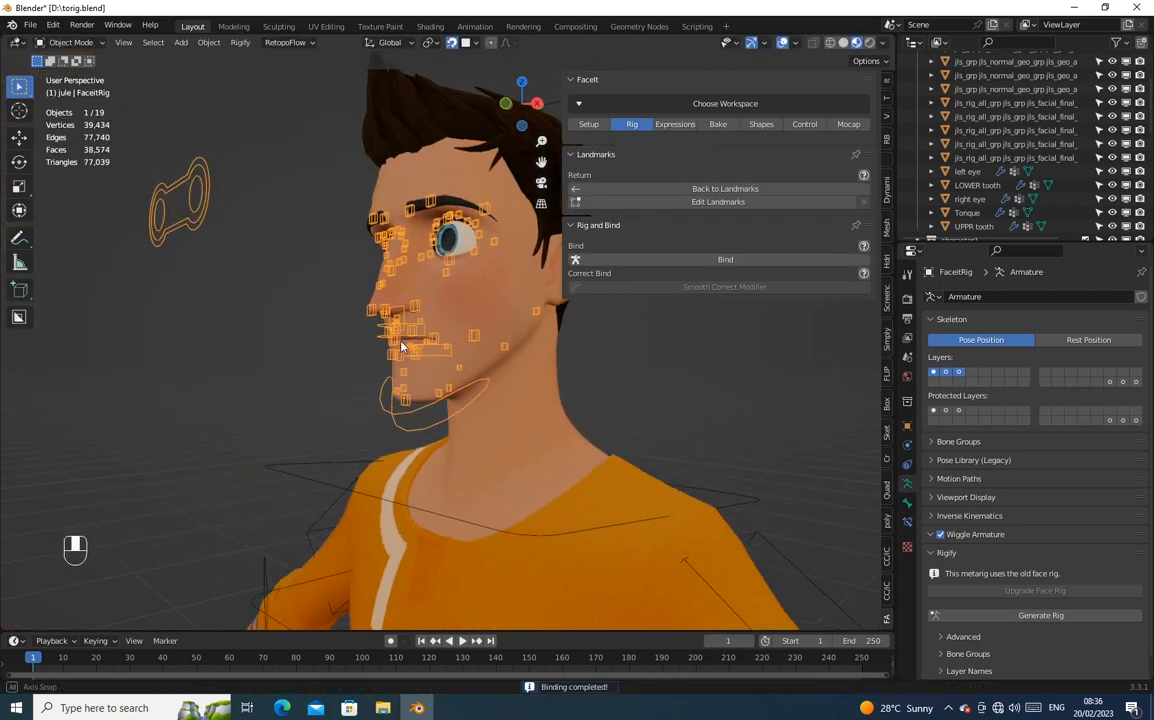
Load the predefined ARKit FaceIt expressions onto the bound facial rig.
{"action": "left_click", "coordinate": [674, 124]}
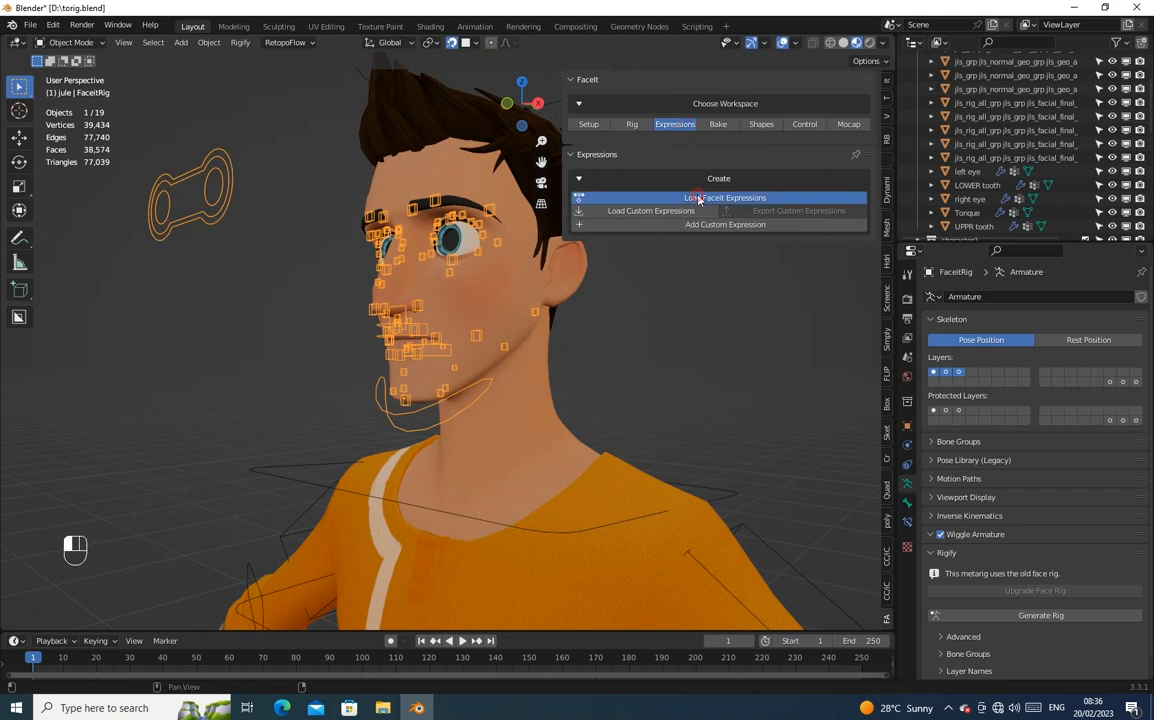
{"action": "left_click", "coordinate": [724, 198]}
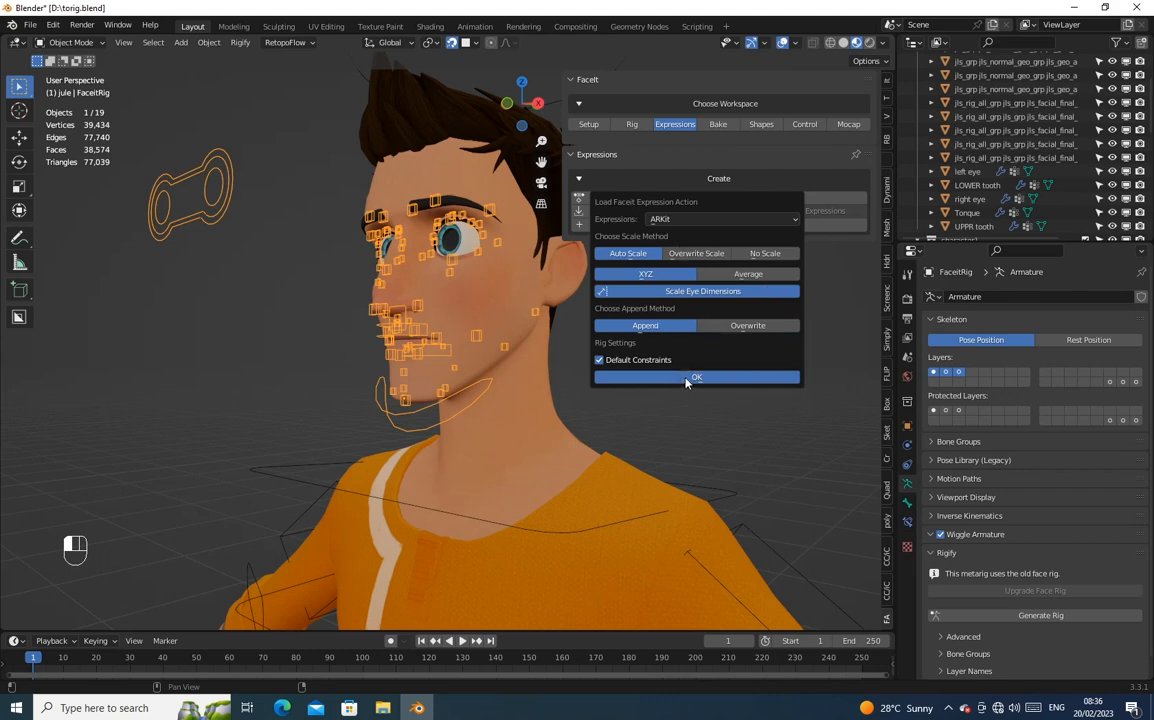
{"action": "left_click", "coordinate": [696, 376]}
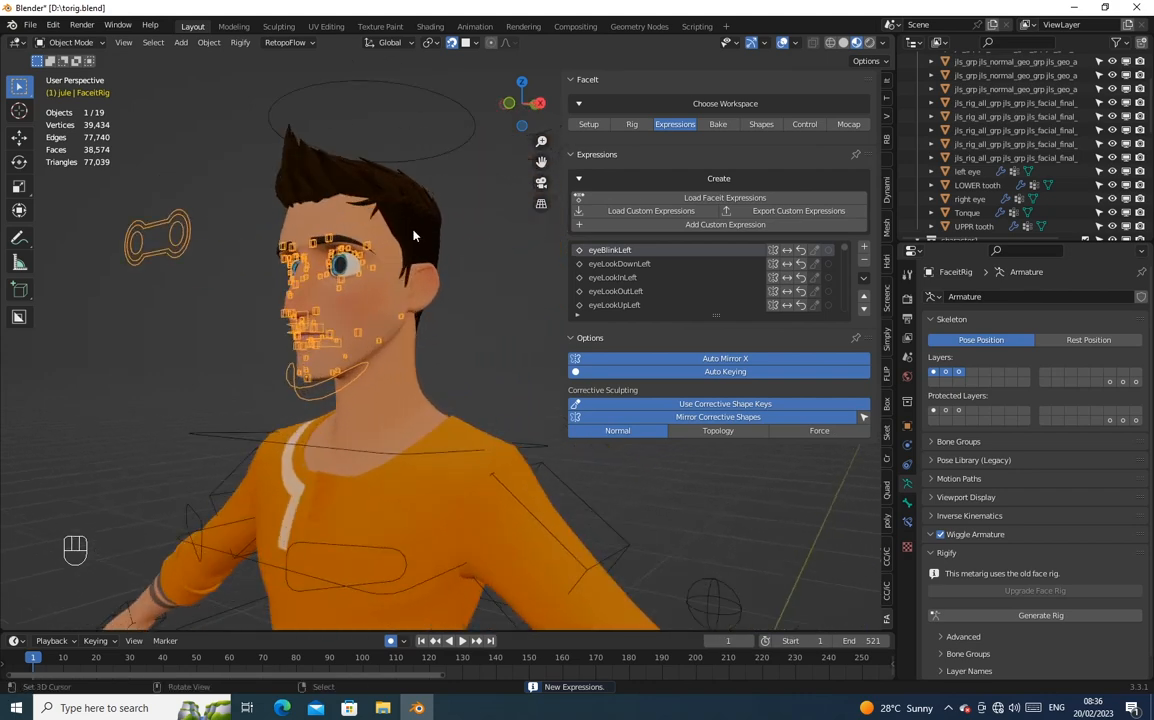
Bake the loaded expressions into shape keys on the face meshes with default options.
{"action": "left_click", "coordinate": [716, 124]}
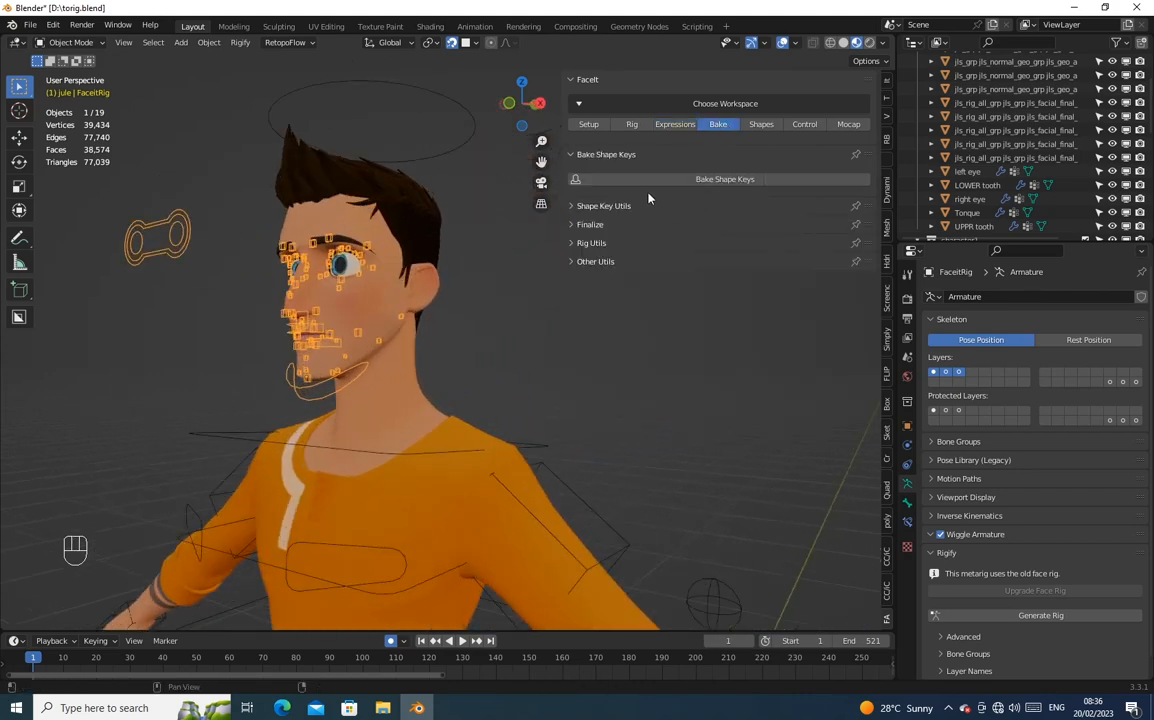
{"action": "mouse_move", "coordinate": [724, 180]}
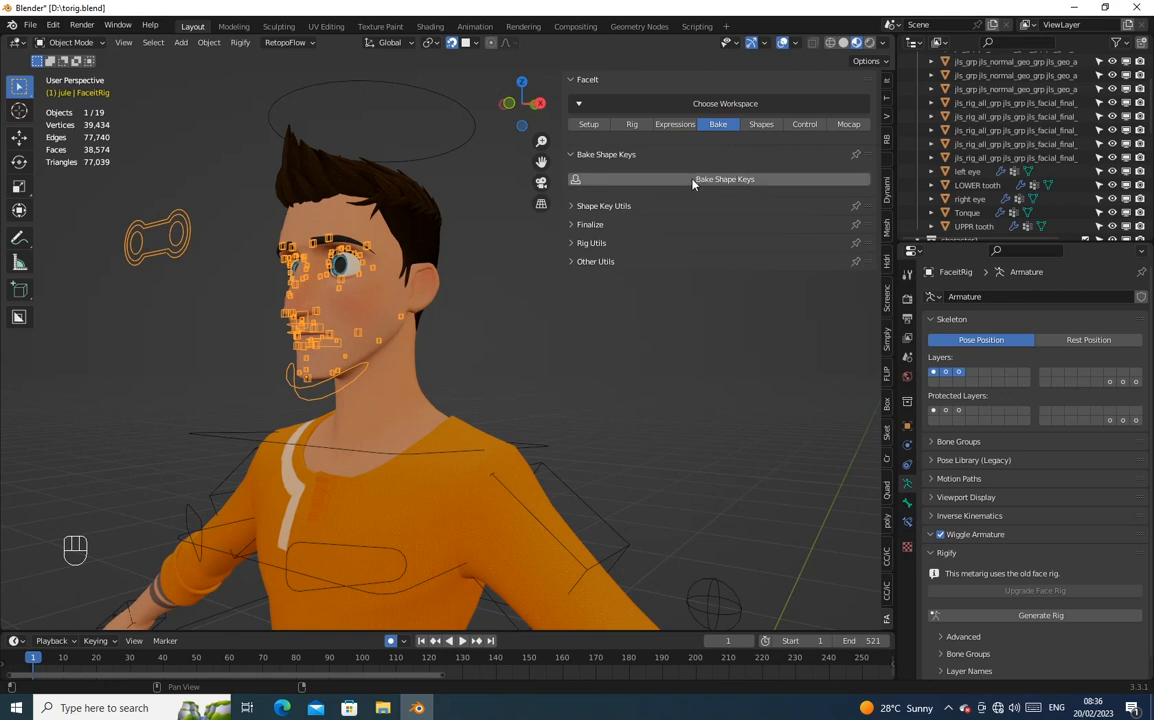
{"action": "left_click", "coordinate": [724, 180]}
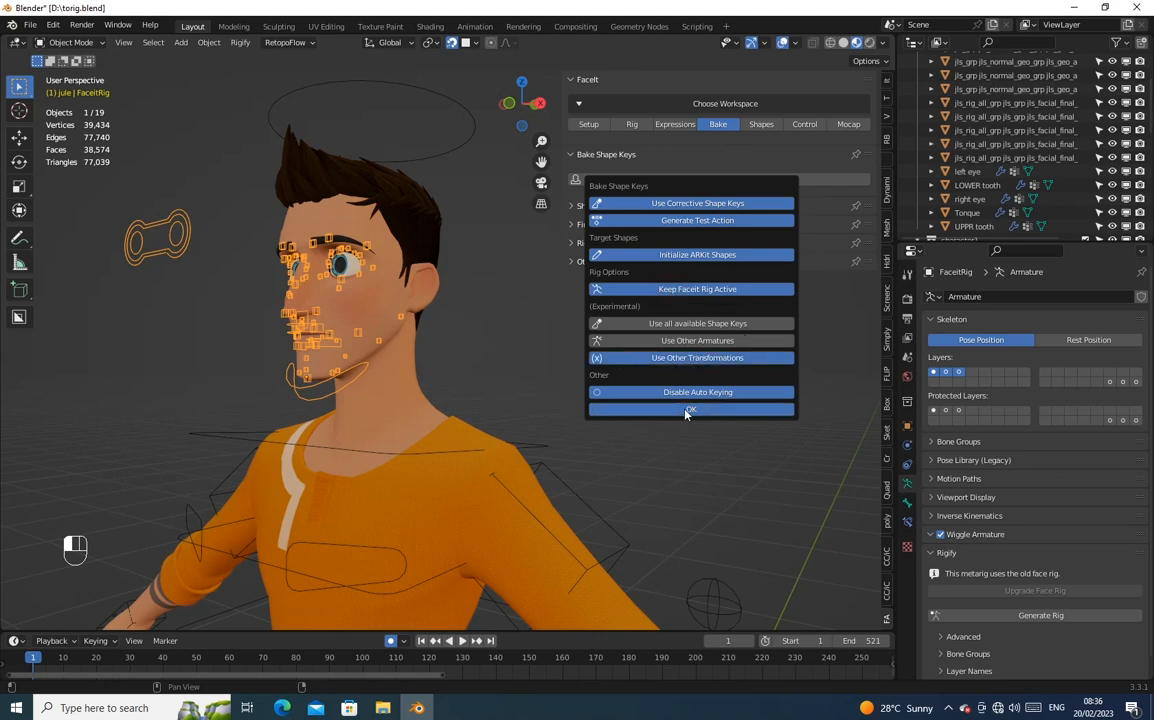
{"action": "left_click", "coordinate": [690, 410]}
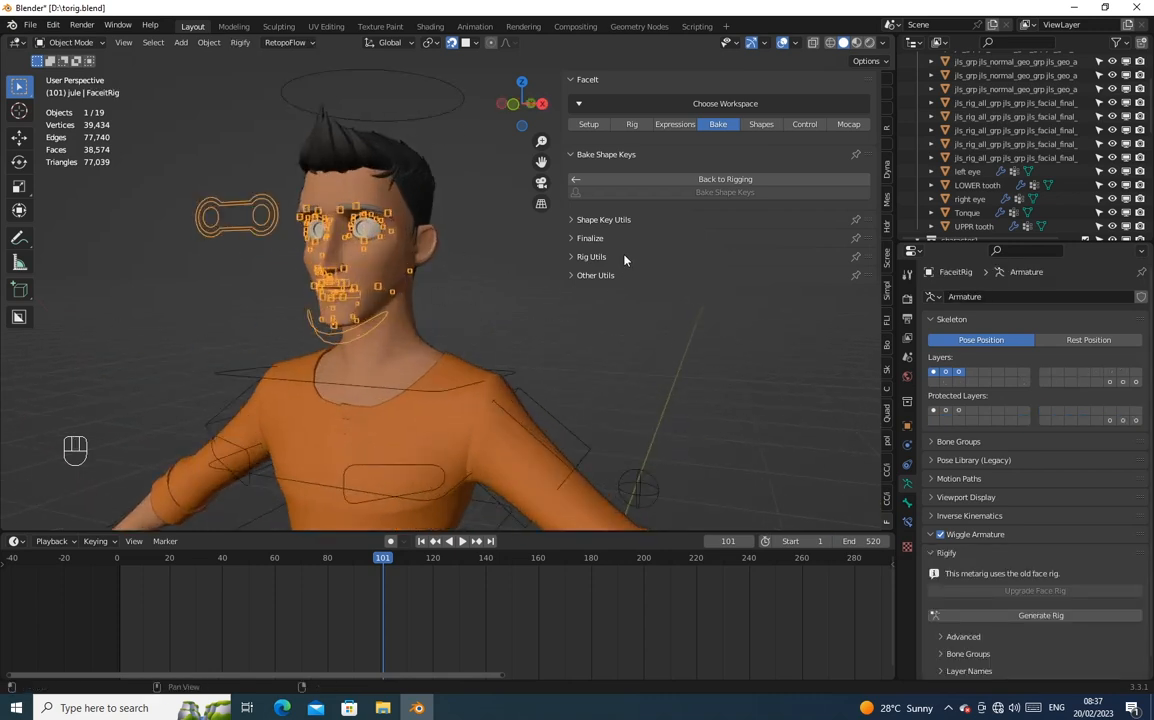
Join the FaceitRig into the body armature 'rig' at bone head.x, accepting the warnings.
{"action": "left_click", "coordinate": [592, 256]}
{"action": "type", "text": "head"}
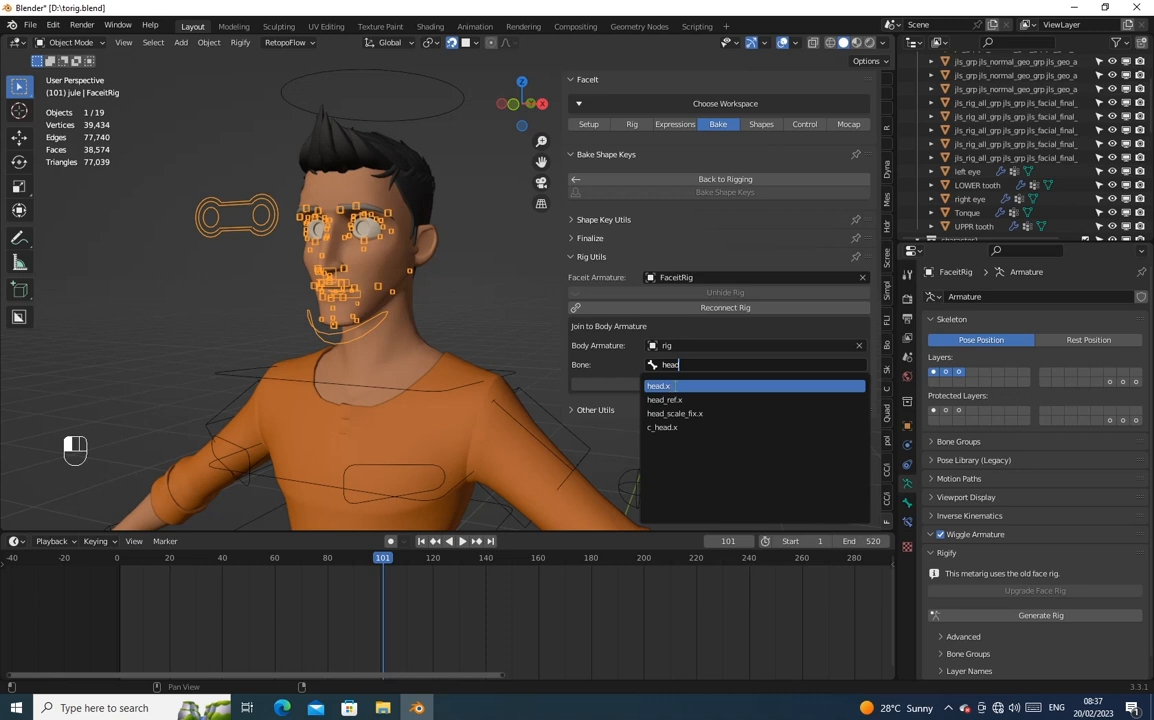
{"action": "left_click", "coordinate": [658, 386]}
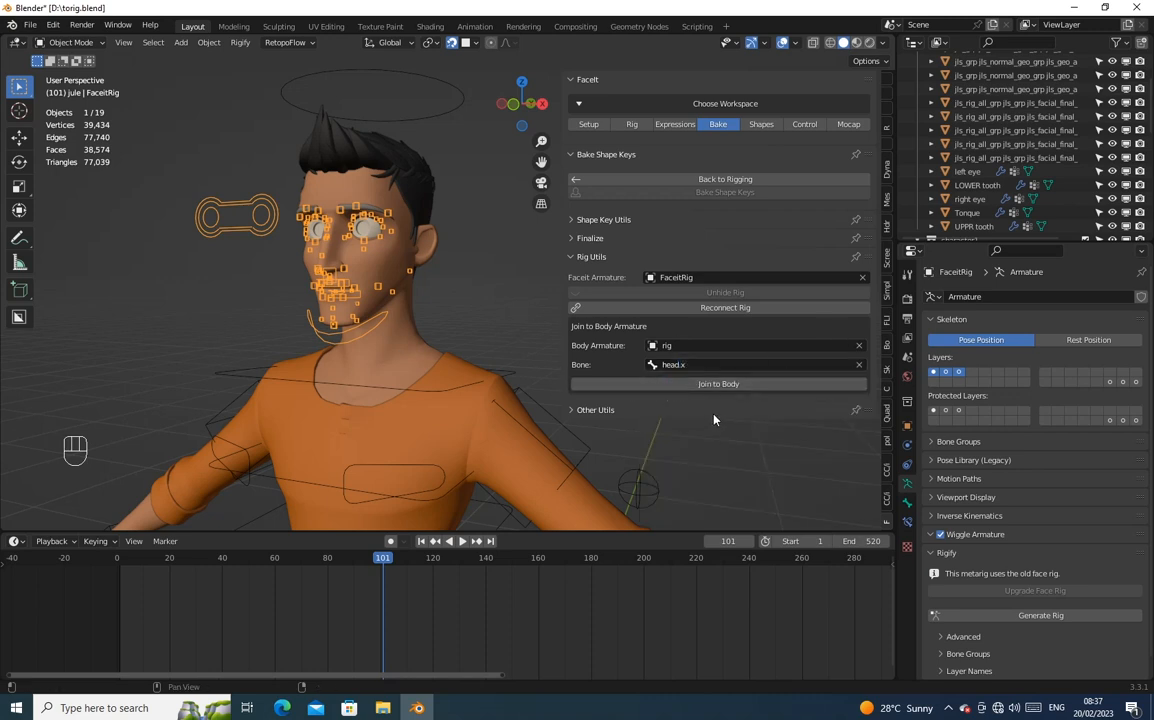
{"action": "mouse_move", "coordinate": [718, 384]}
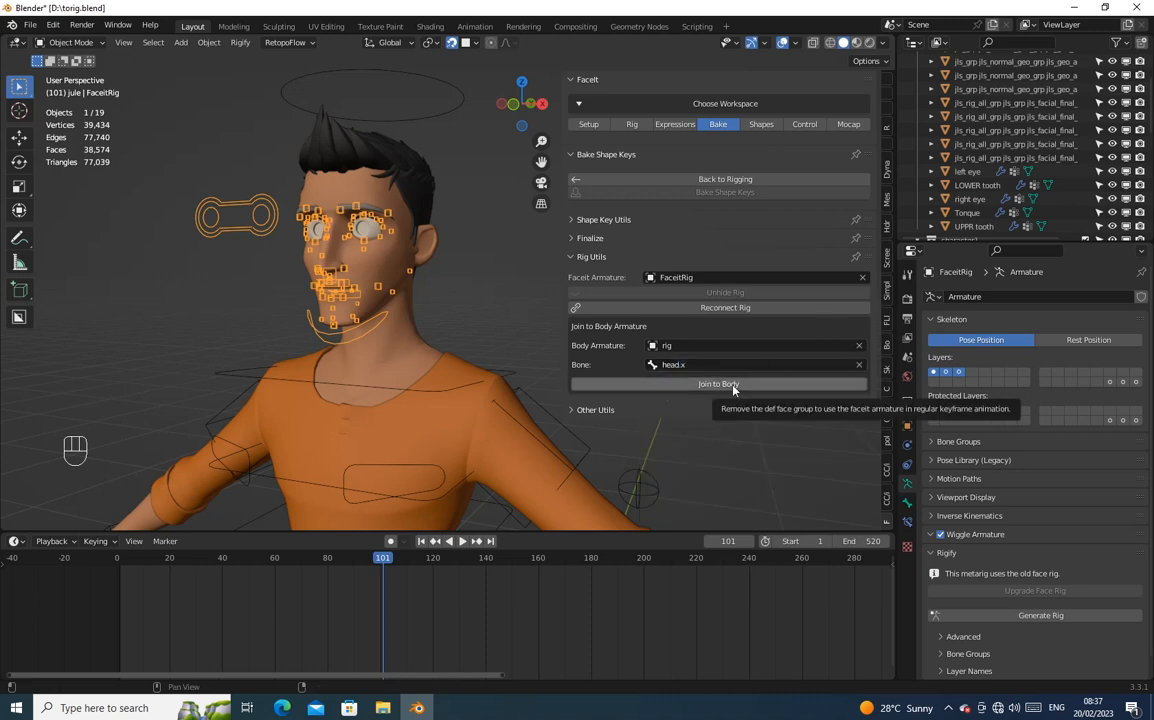
{"action": "left_click", "coordinate": [716, 384]}
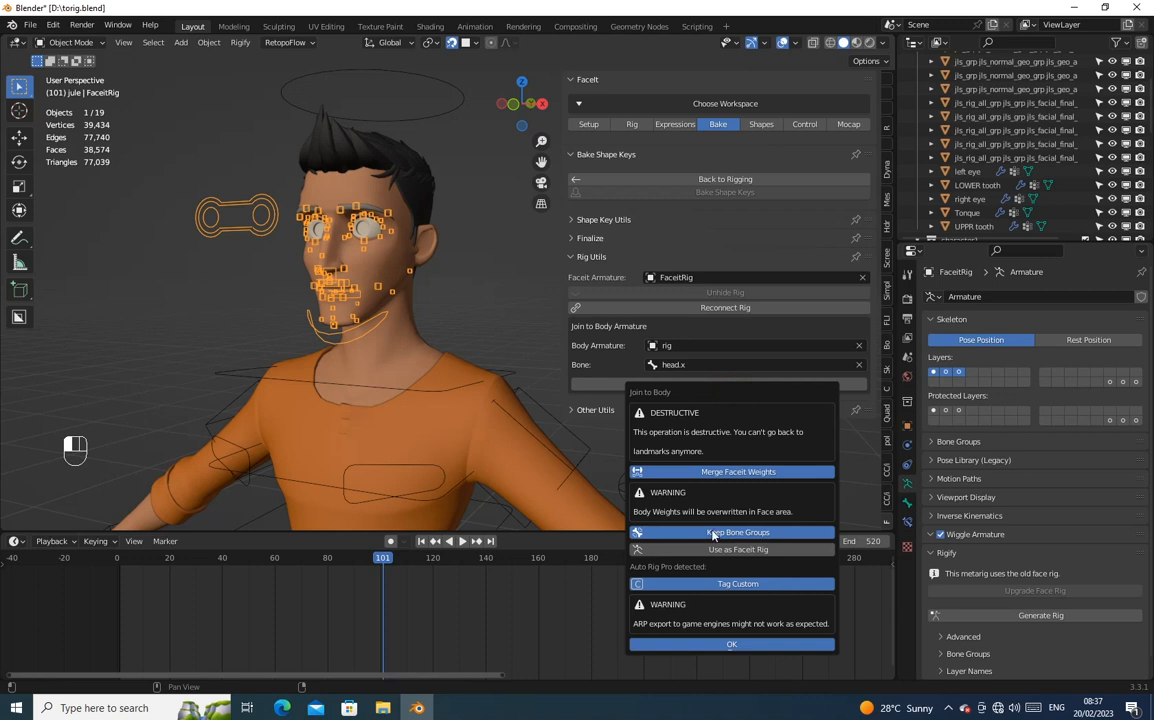
{"action": "mouse_move", "coordinate": [756, 656]}
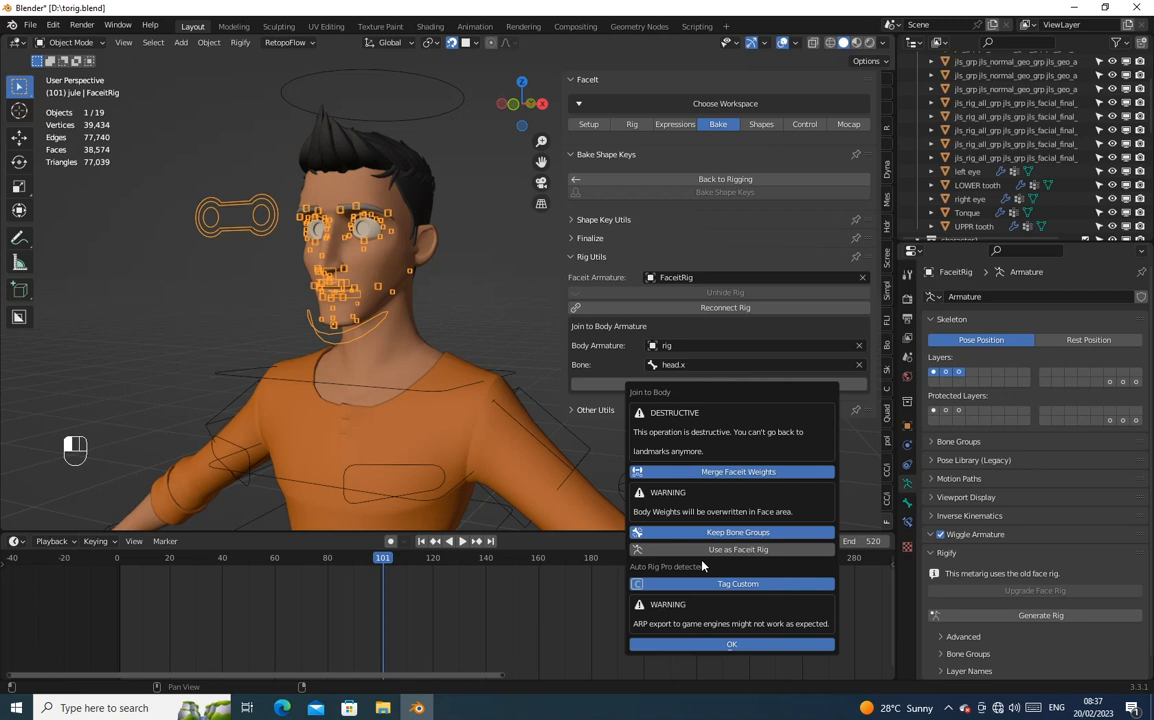
{"action": "left_click", "coordinate": [732, 644]}
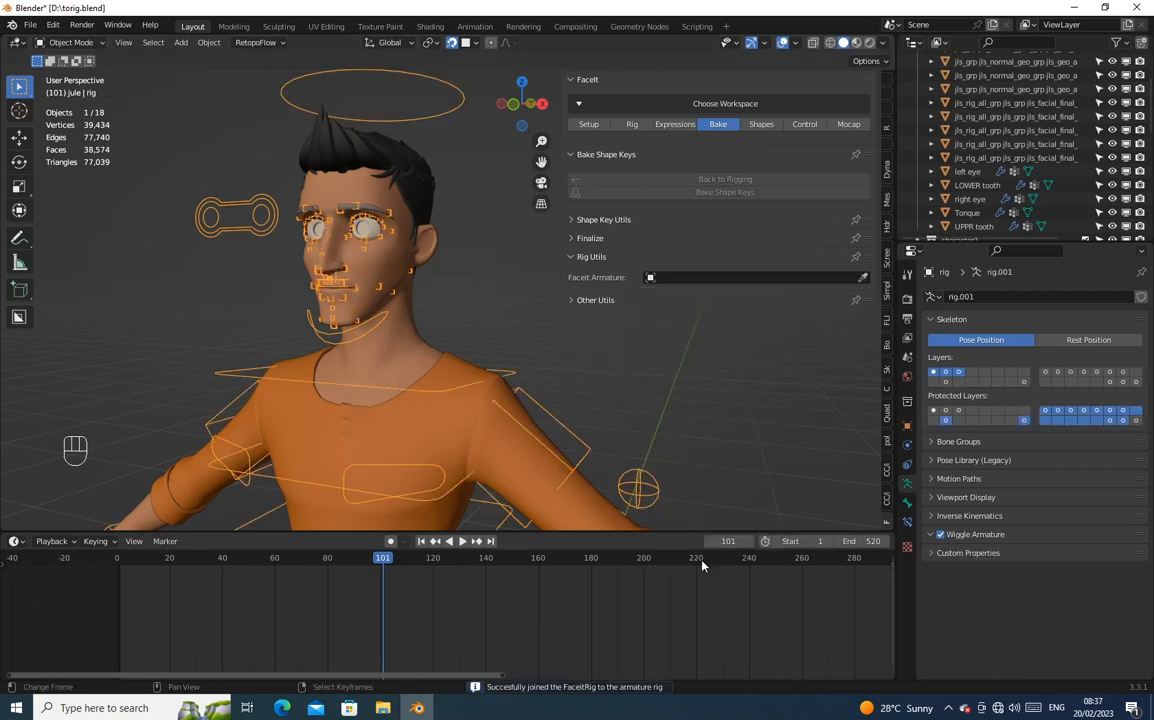
Parent the selected character mesh to the combined rig with automatic weights.
{"action": "left_click", "coordinate": [420, 540]}
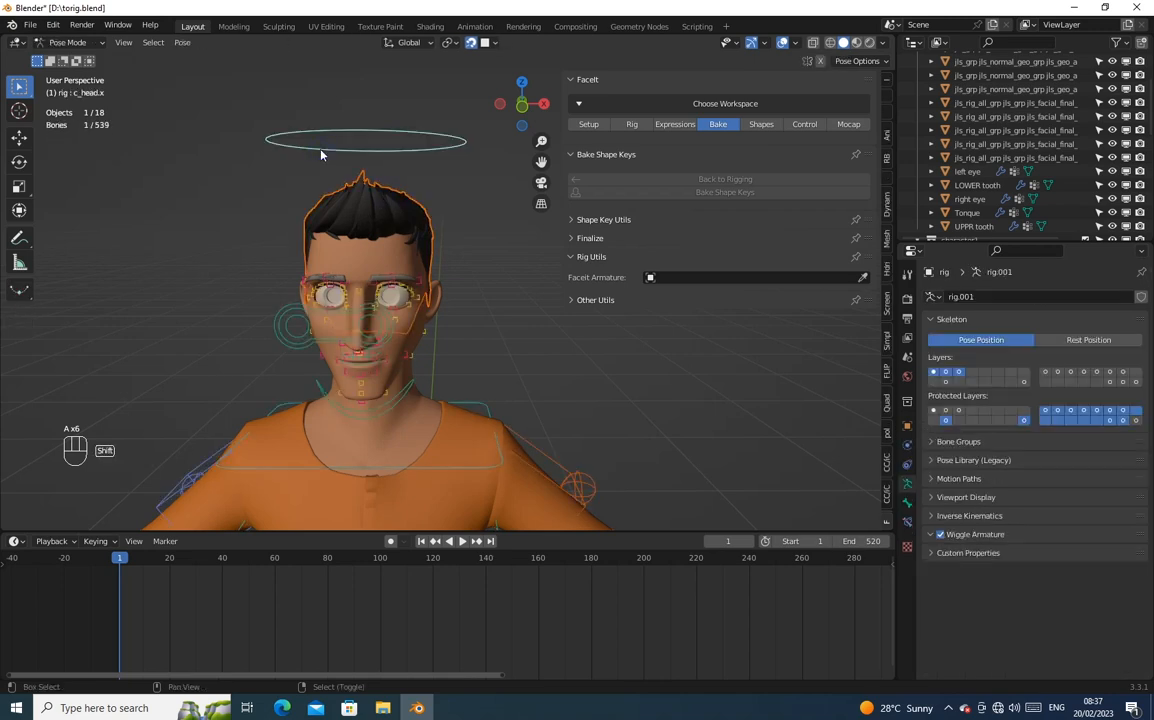
{"action": "key", "text": "ctrl+p"}
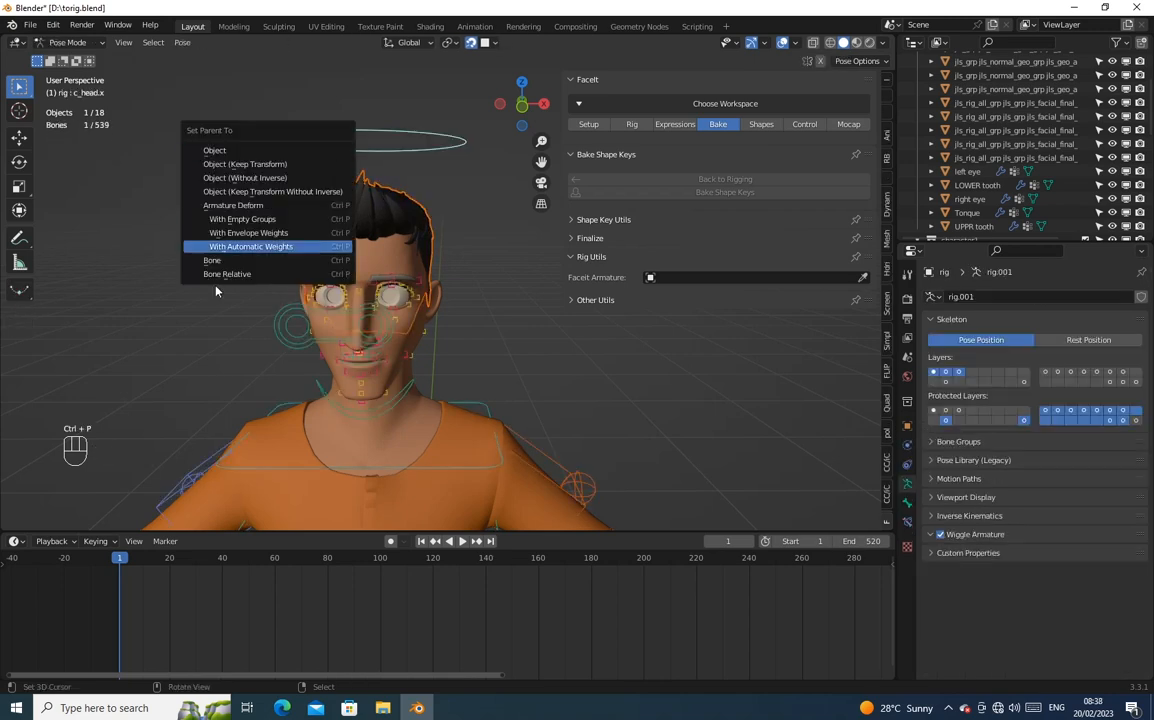
{"action": "left_click", "coordinate": [250, 246]}
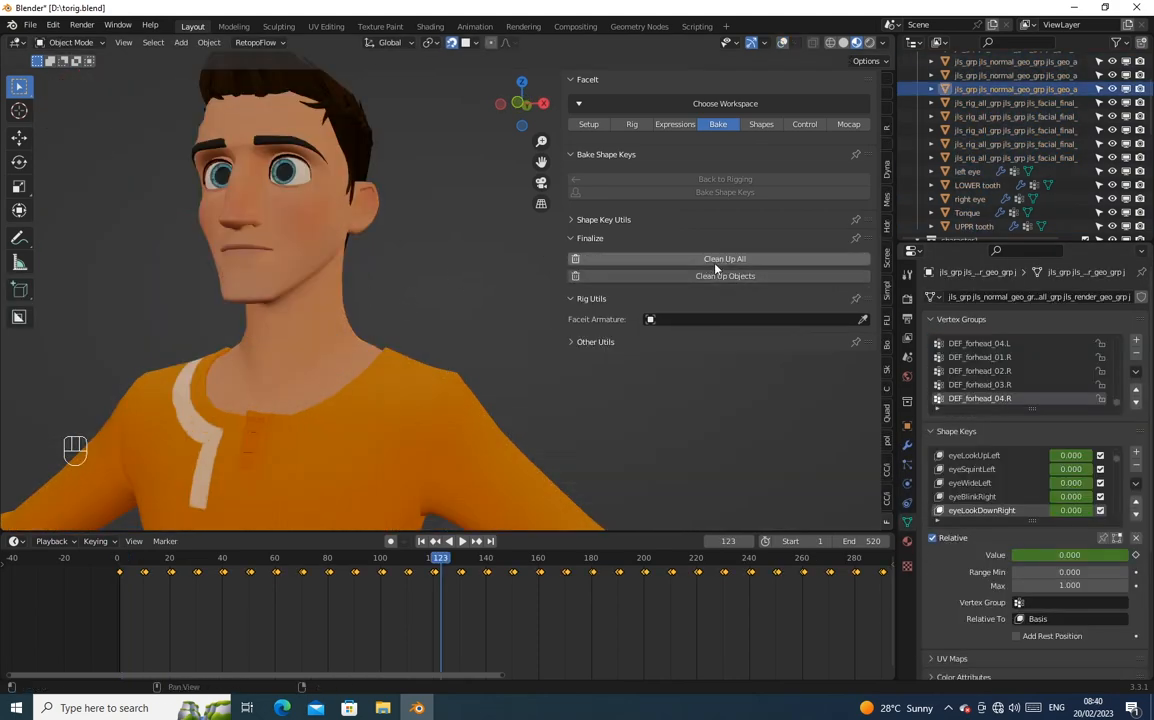
{"action": "left_click", "coordinate": [724, 258]}
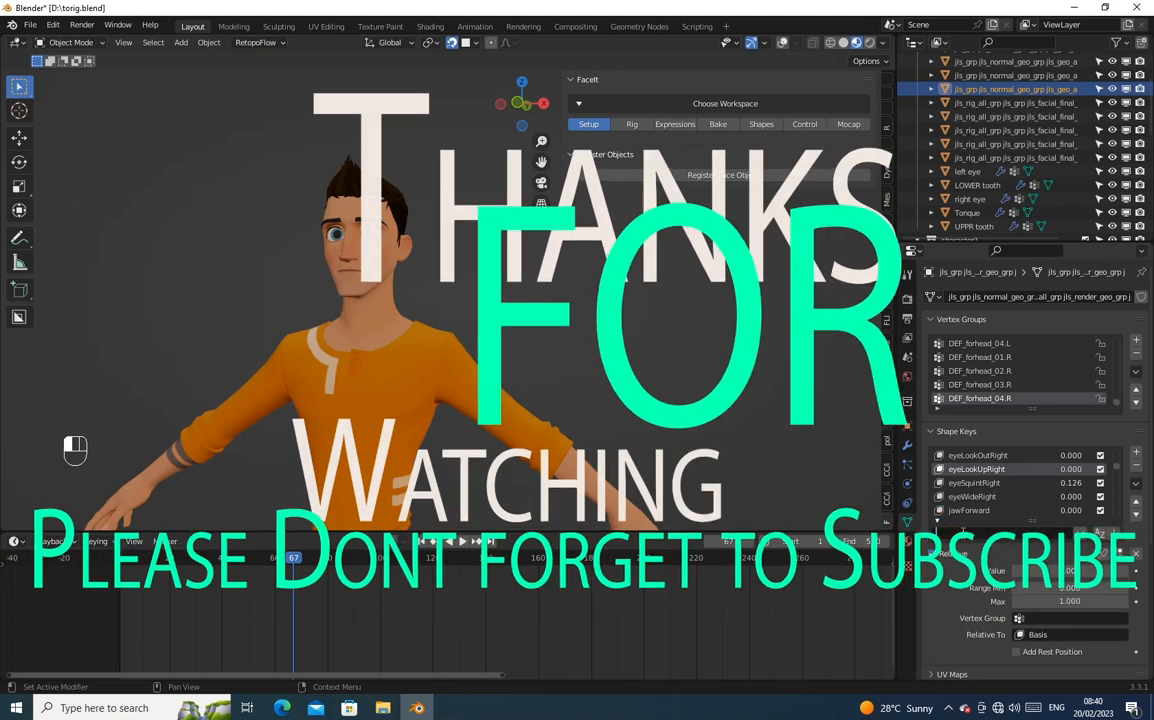
{"action": "scroll", "scroll_direction": "down", "scroll_amount": 3}
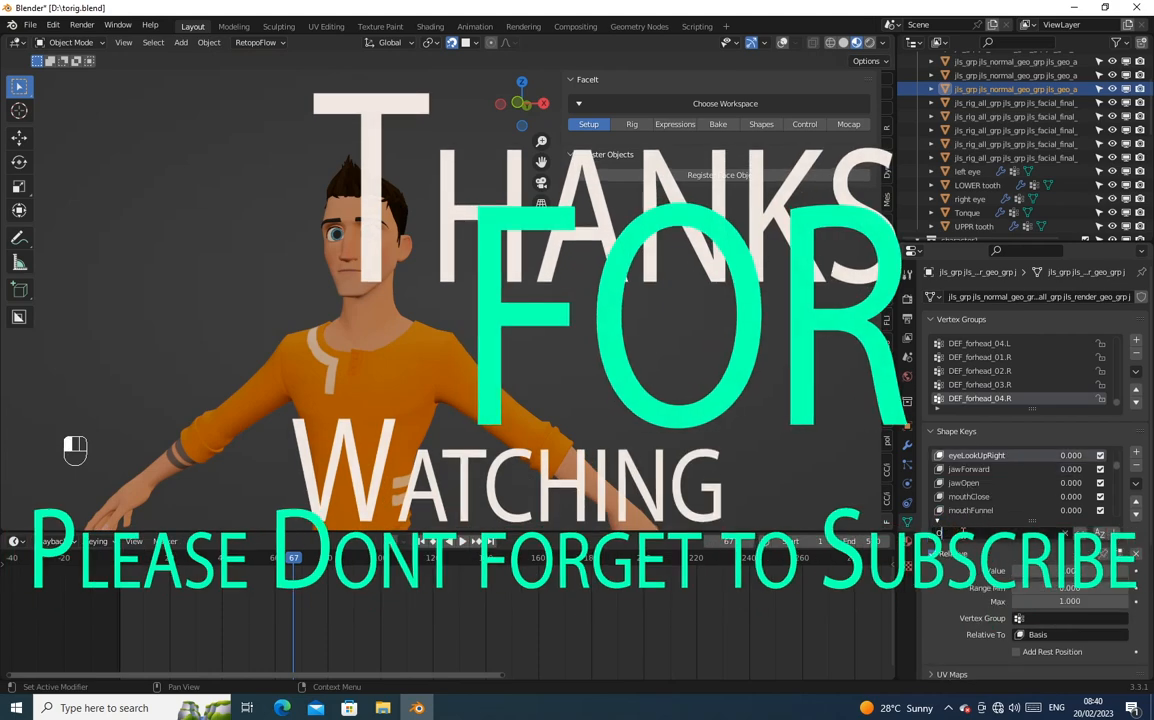